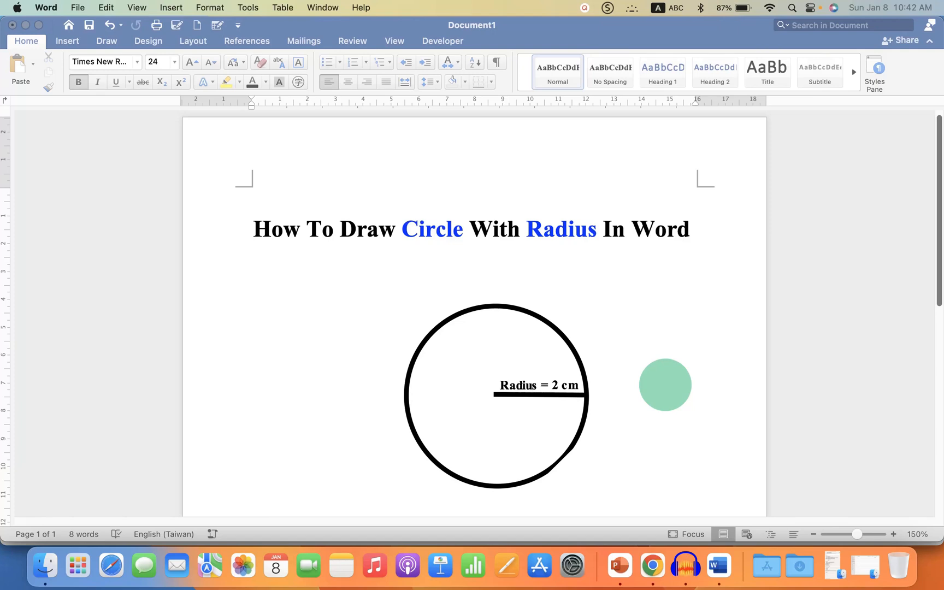
- Draw a filled blue oval from Basic Shapes on the page just below the title
drag(664, 385, 599, 399)
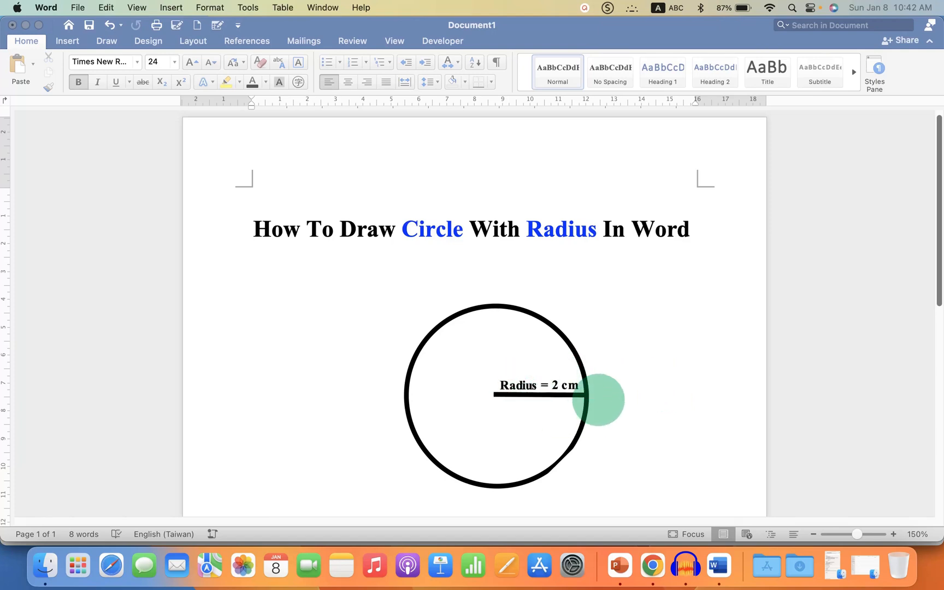
drag(600, 399, 495, 343)
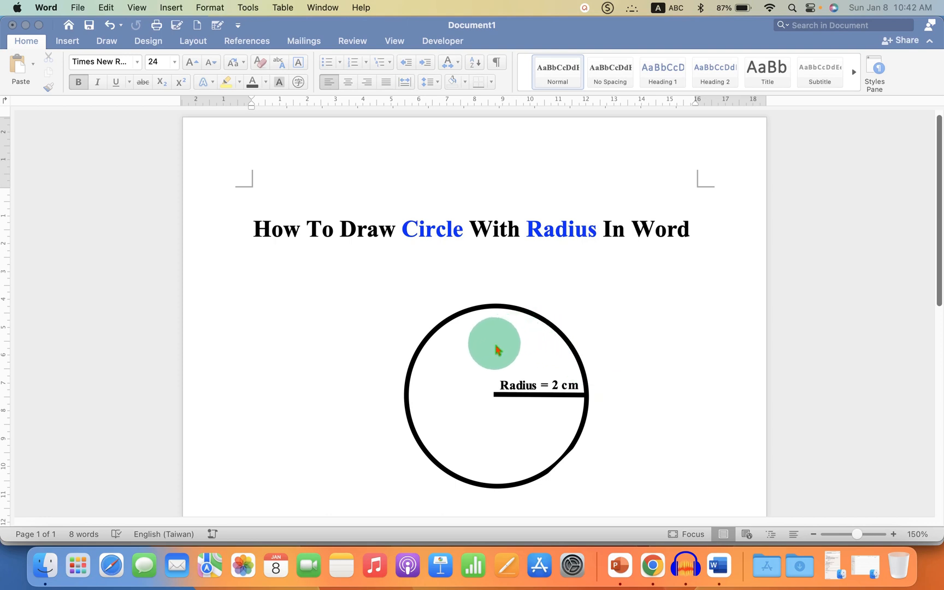
drag(495, 343, 495, 398)
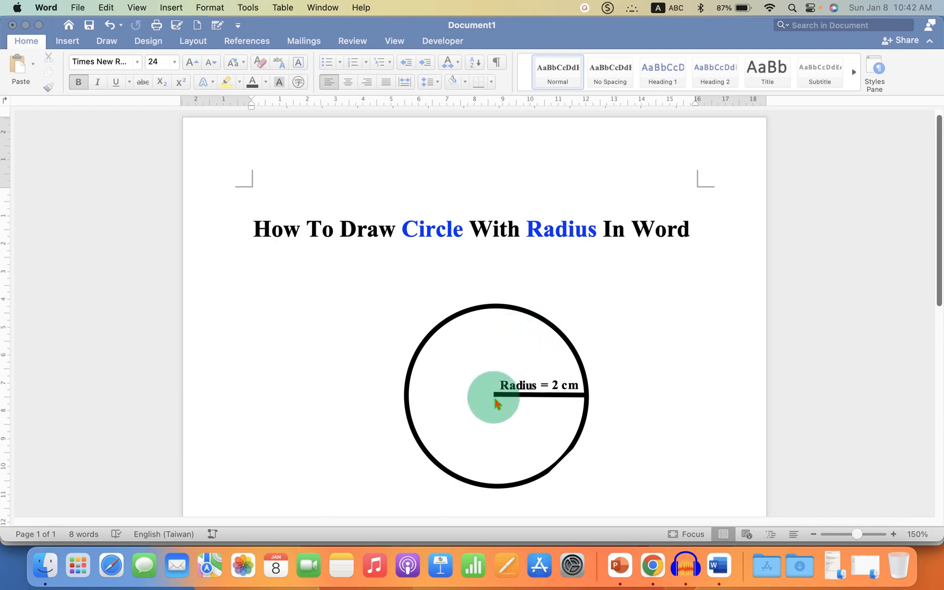
drag(494, 400, 498, 370)
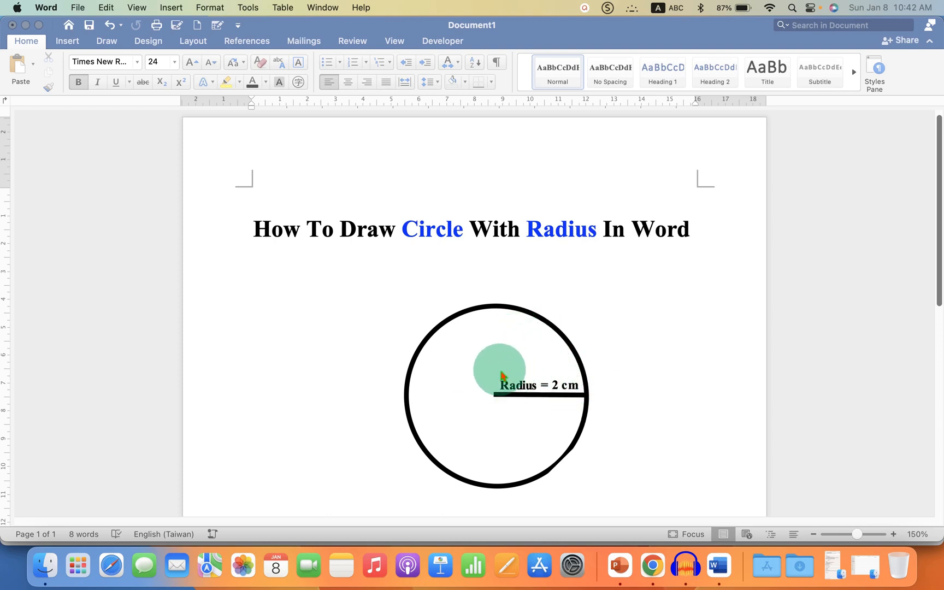
drag(499, 369, 712, 416)
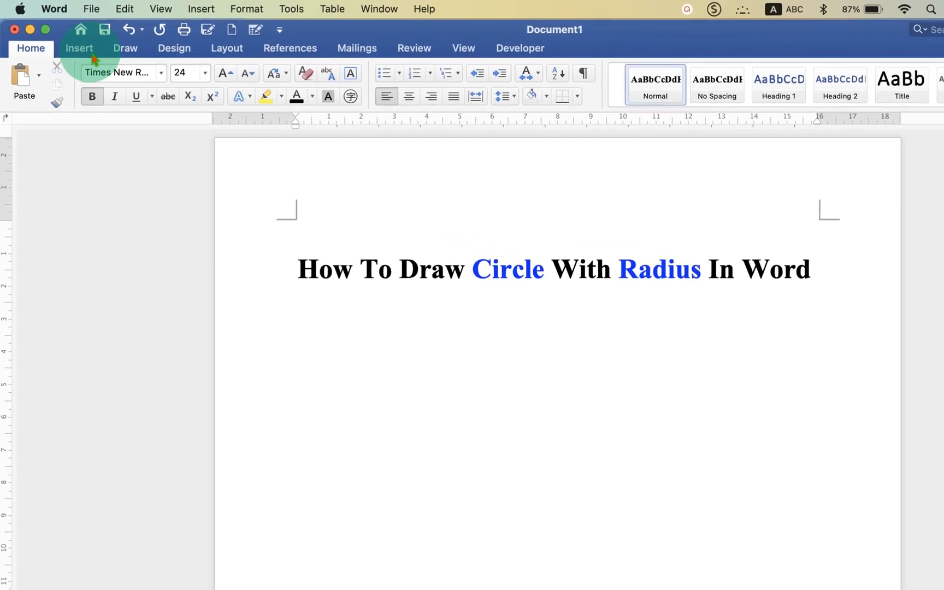
click(79, 48)
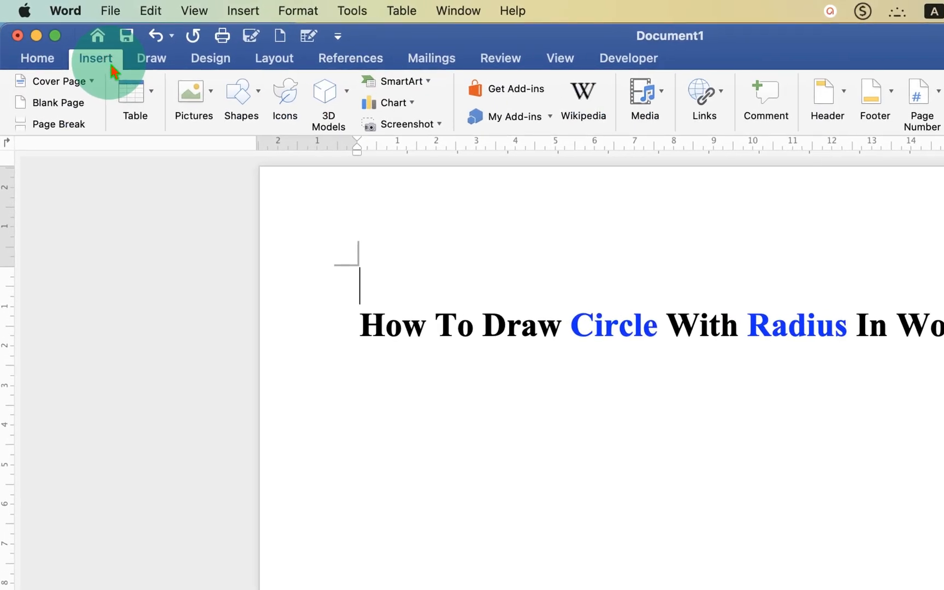
click(241, 91)
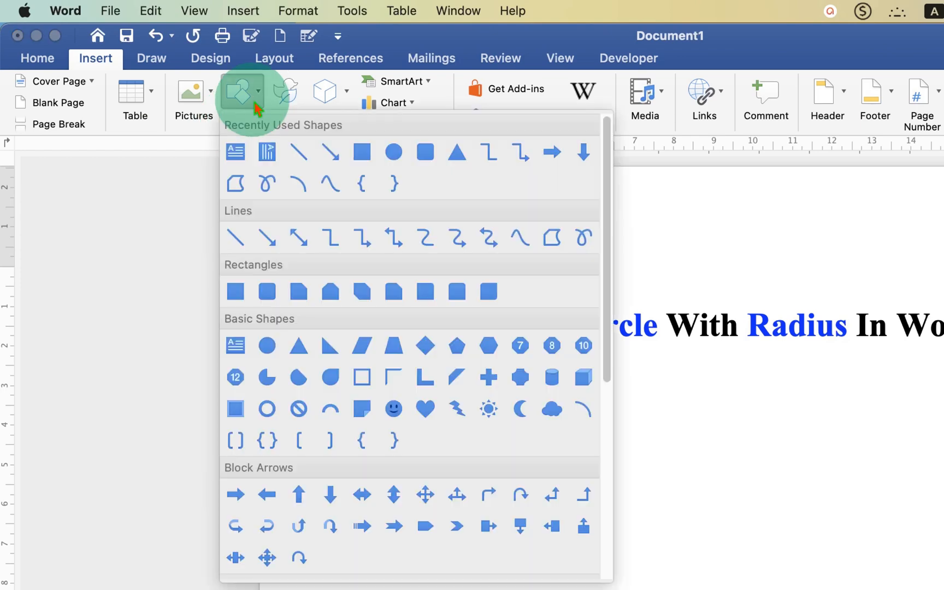
mouse_move(267, 346)
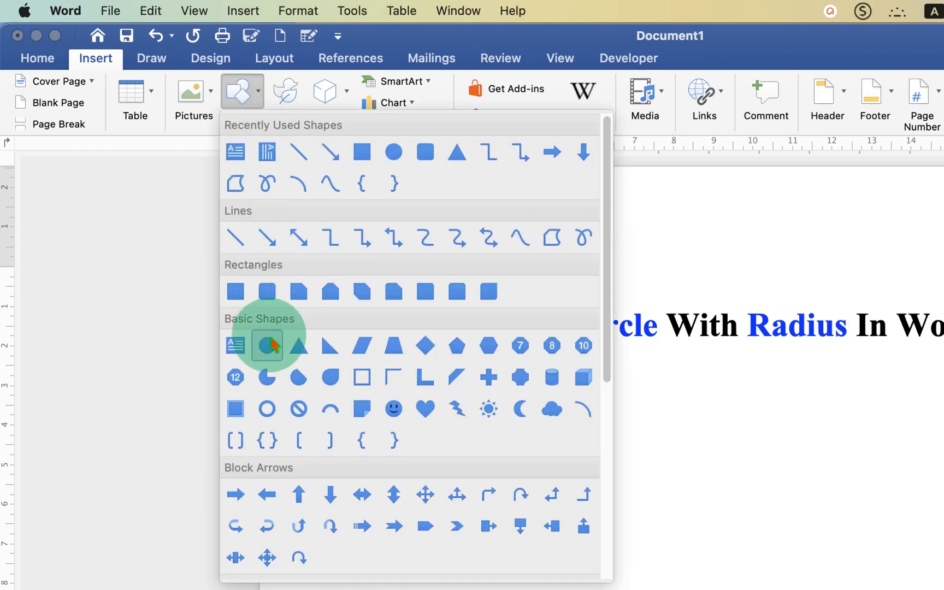
click(267, 345)
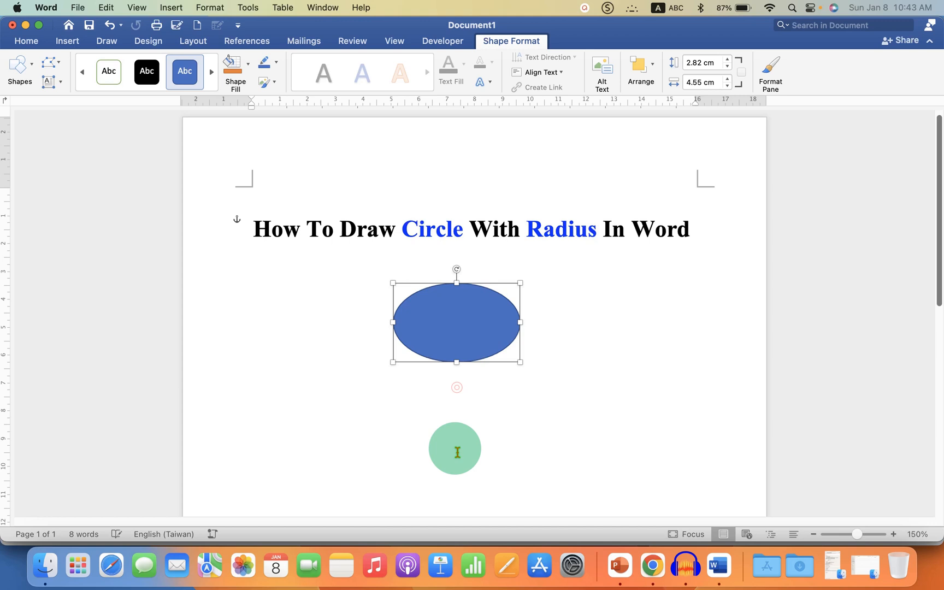
drag(454, 448, 494, 345)
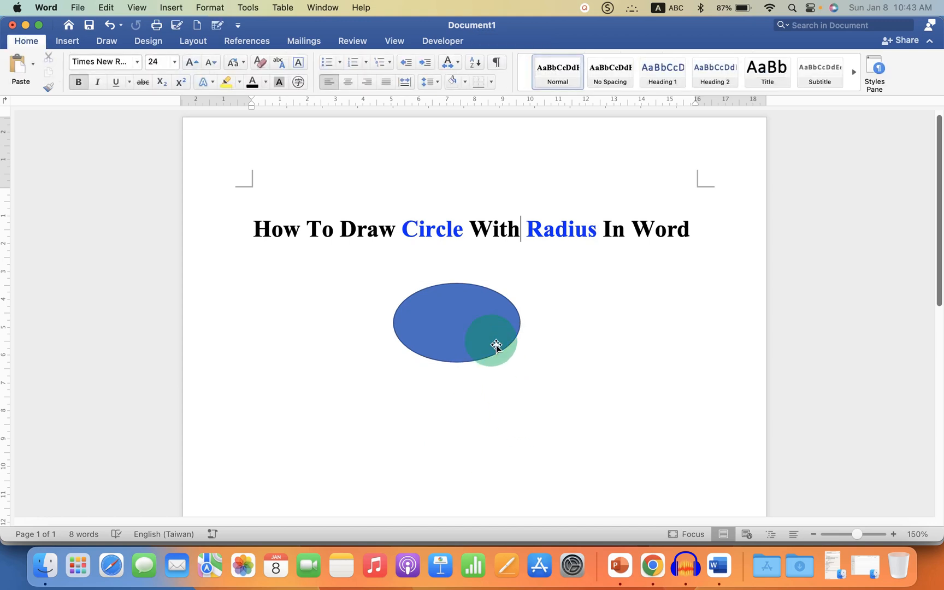
click(496, 344)
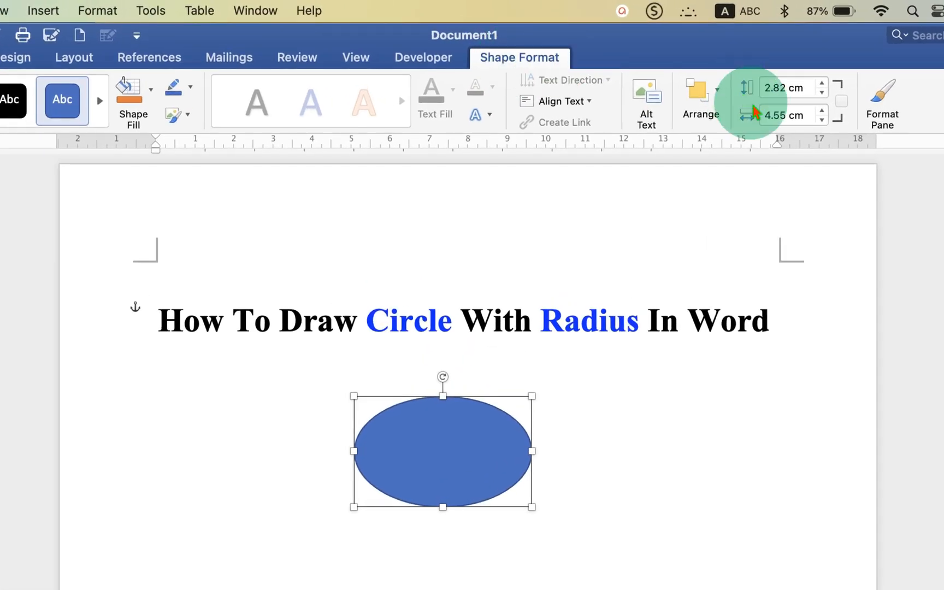
- Resize the ellipse to 6 cm tall by 6 cm wide so it becomes a true circle
click(787, 87)
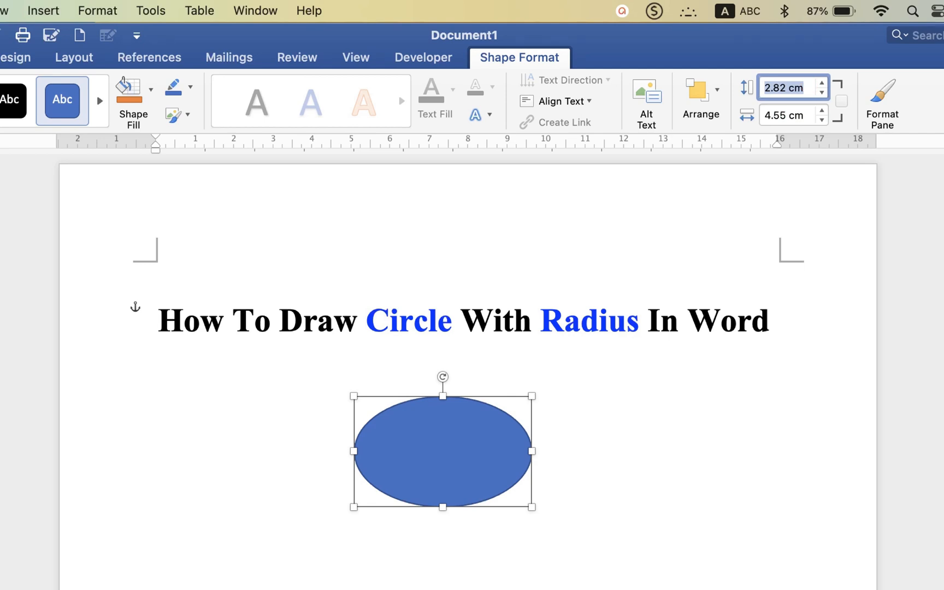
text(6 cm)
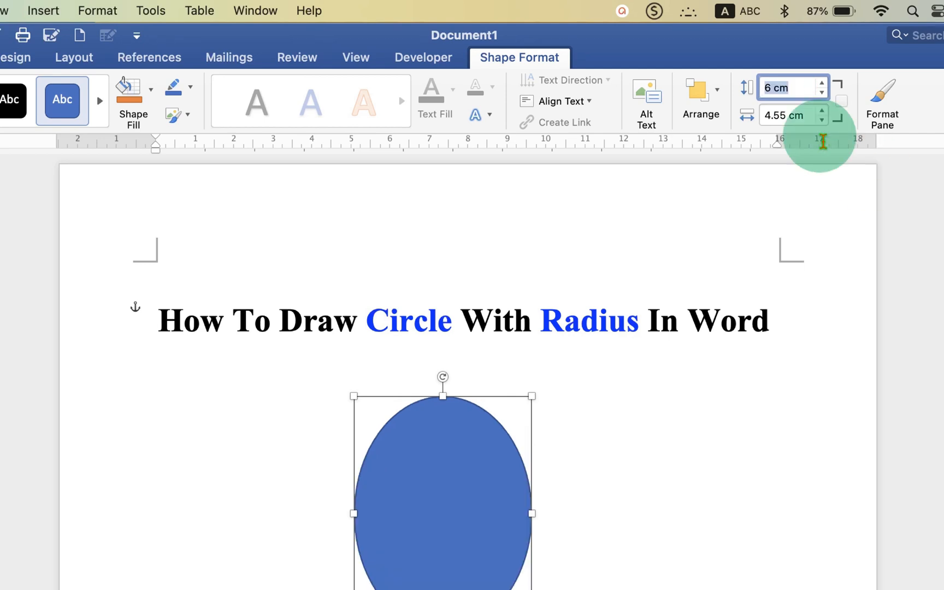
text(6 cm)
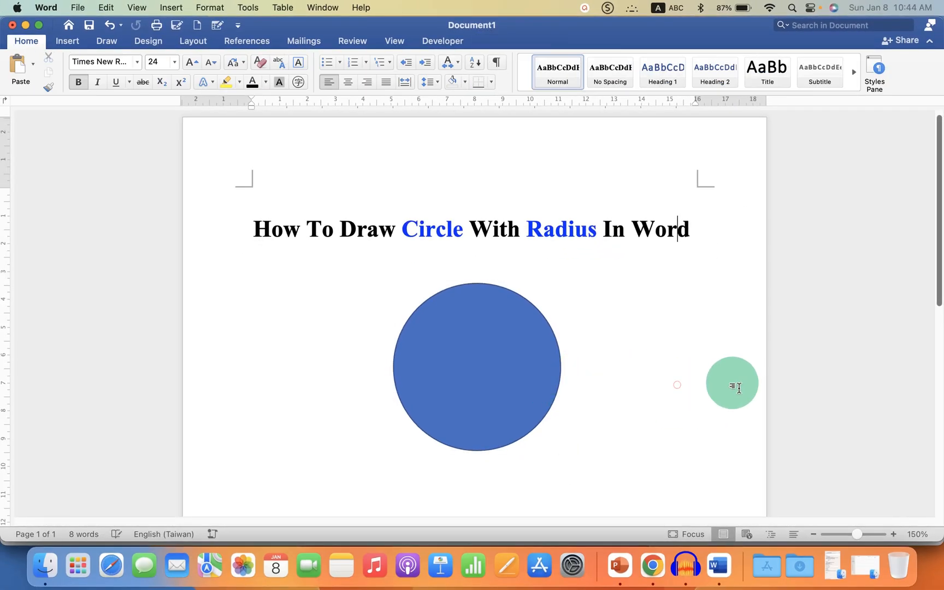
drag(732, 383, 483, 418)
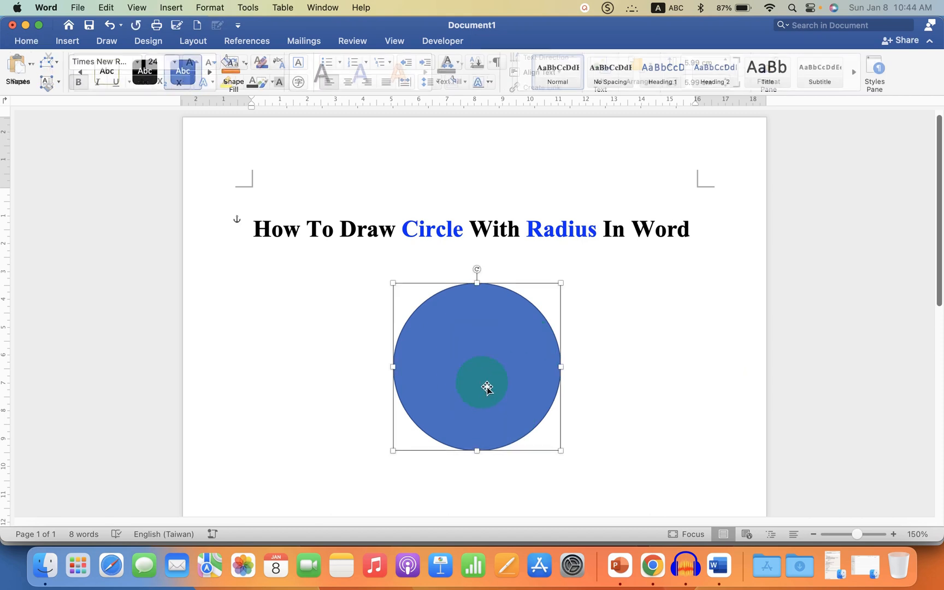
- In Format Shape give the circle no fill and a black 2 pt outline
right_click(486, 388)
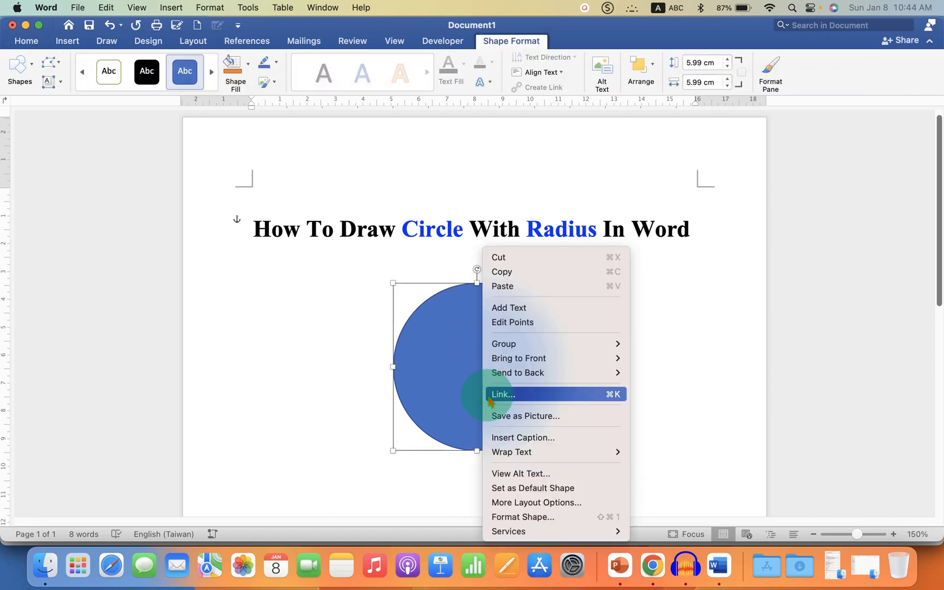
click(523, 517)
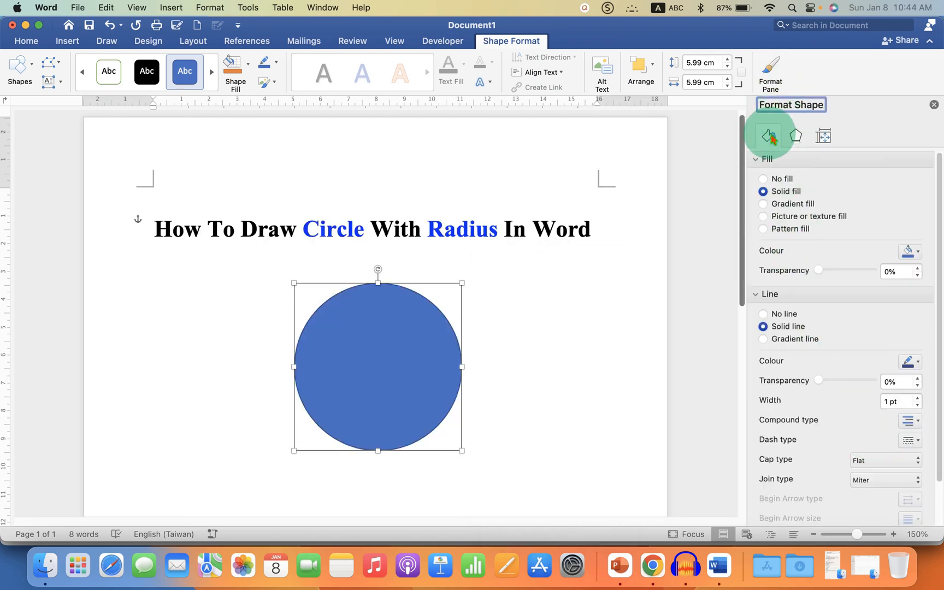
mouse_move(788, 185)
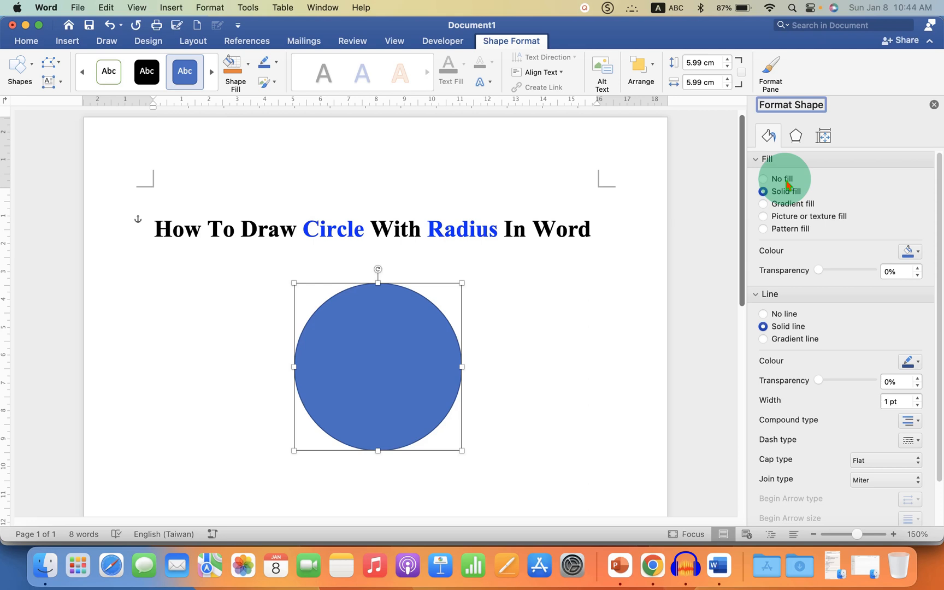
click(763, 180)
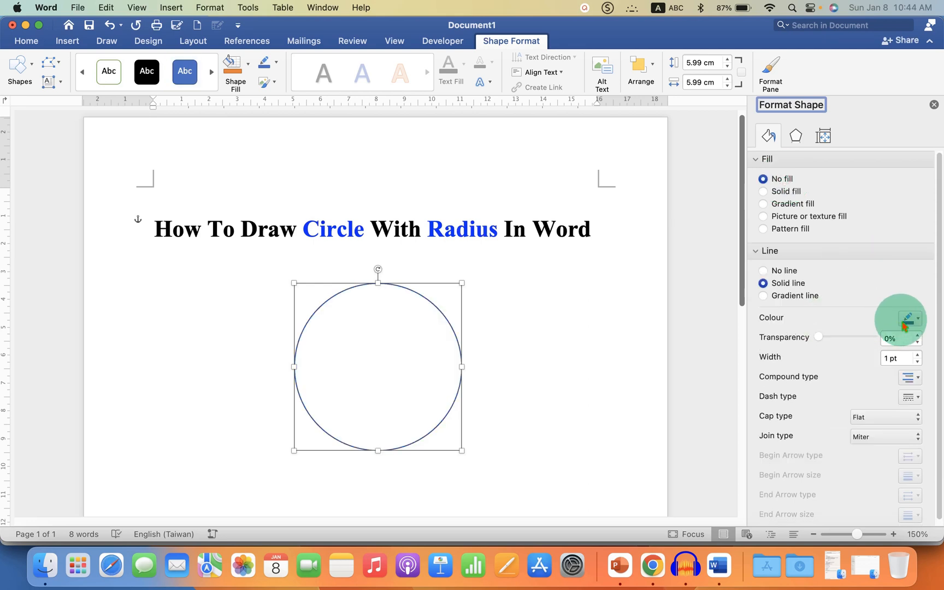
click(917, 318)
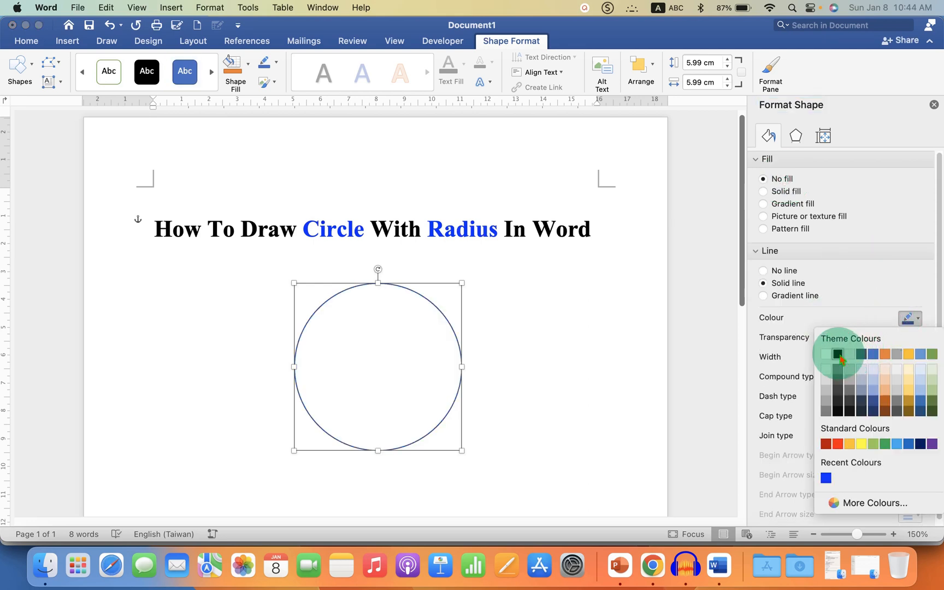
click(835, 354)
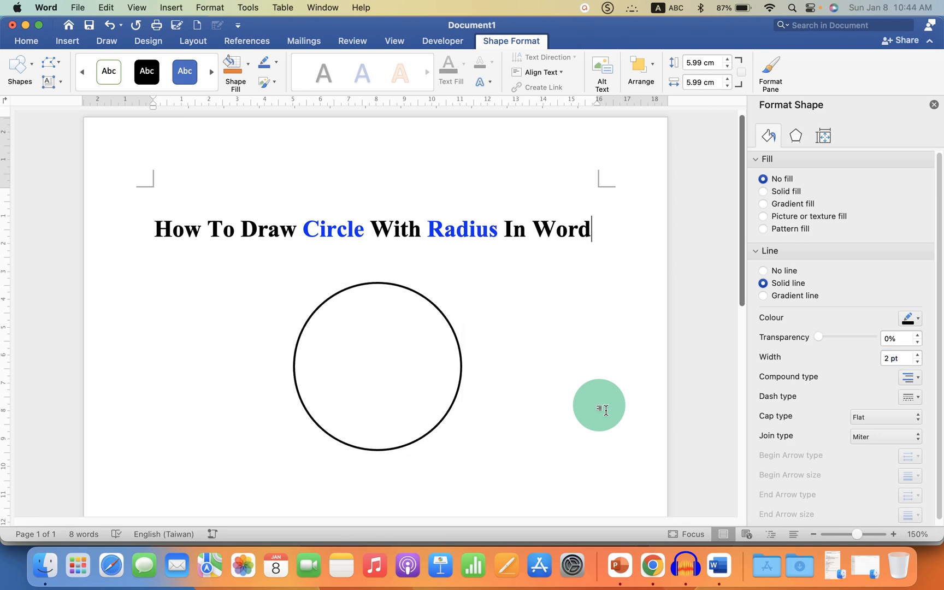
drag(599, 405, 375, 377)
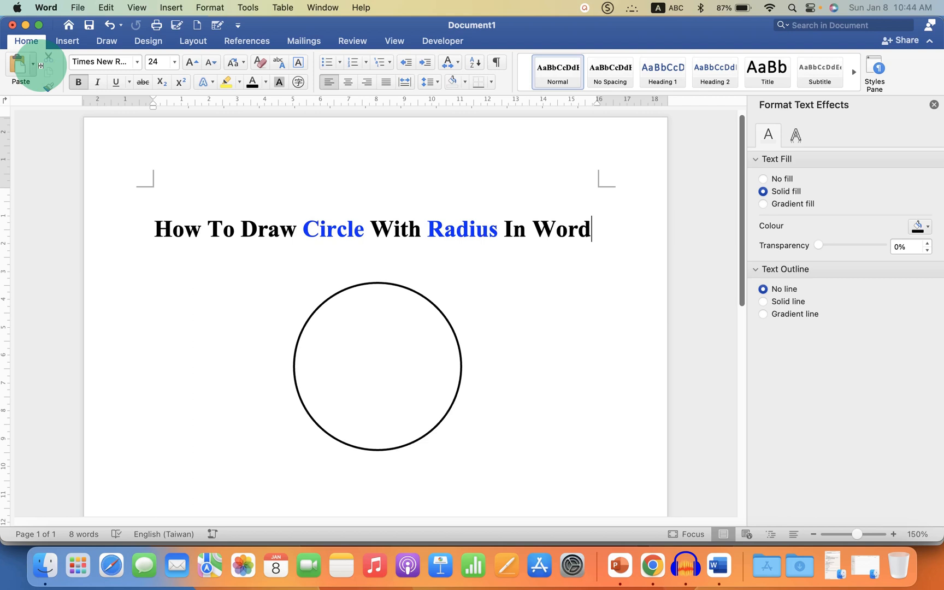
- Add a horizontal line below the circle and set its thickness to 2 pt
click(67, 40)
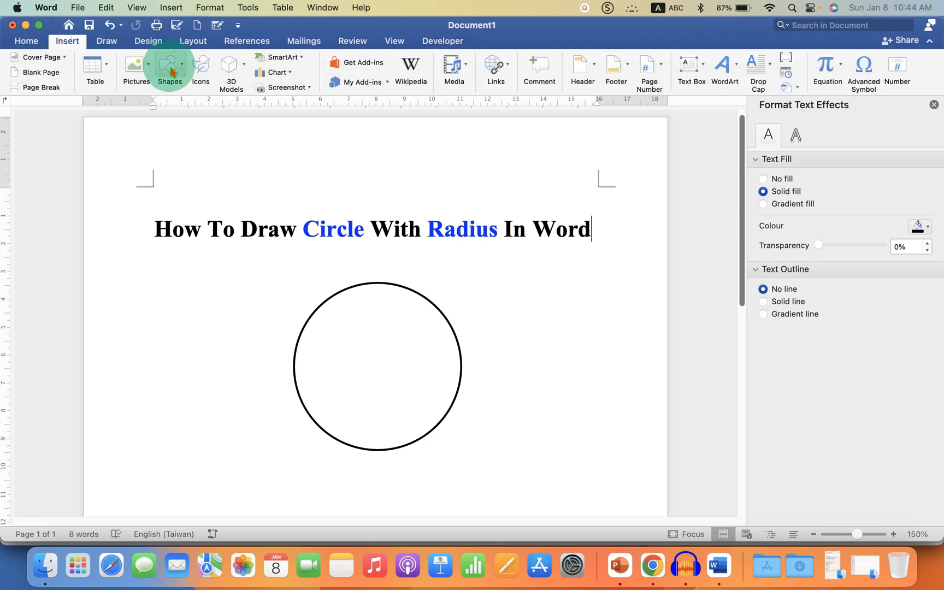
click(170, 65)
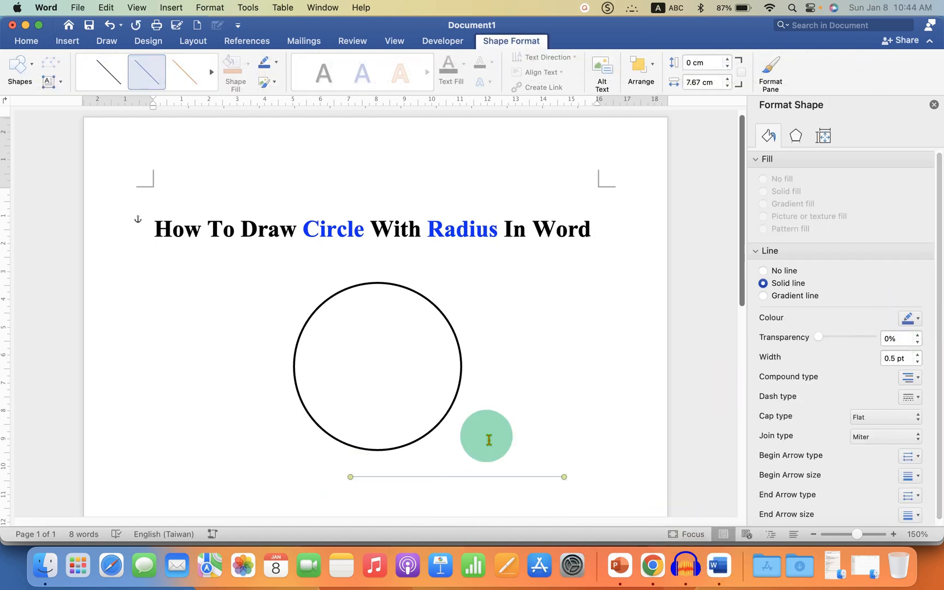
click(917, 318)
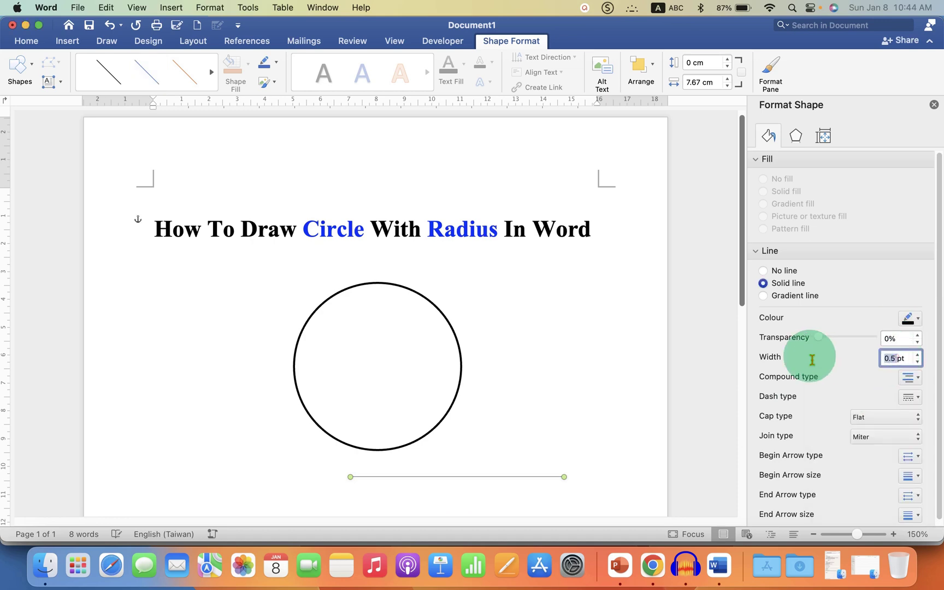
text(2 pt)
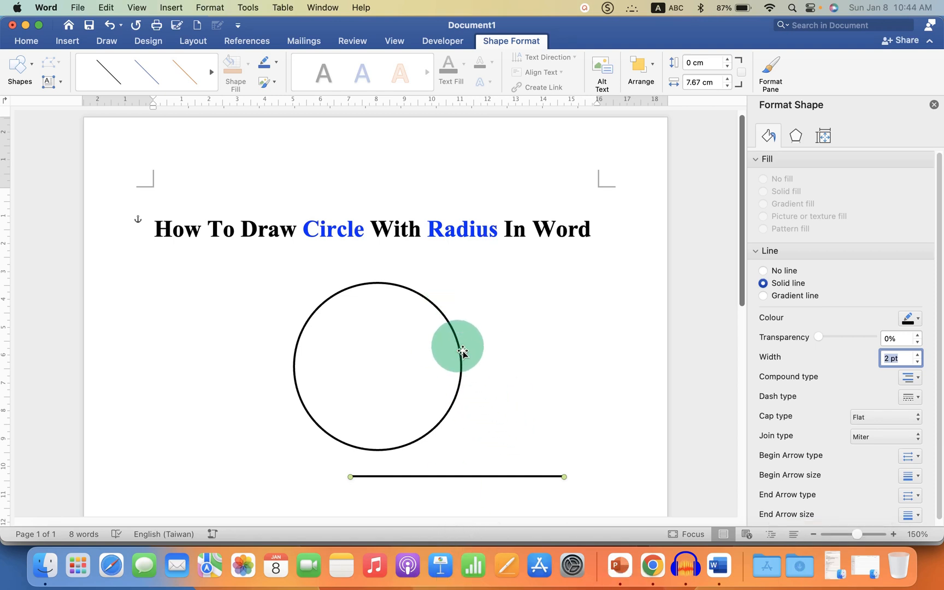
drag(461, 351, 428, 358)
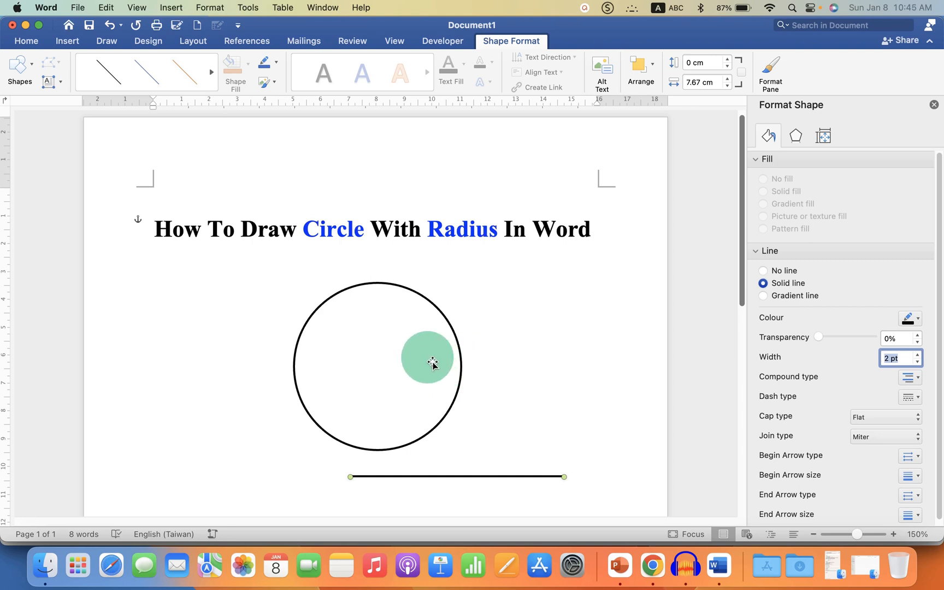
drag(429, 356, 450, 469)
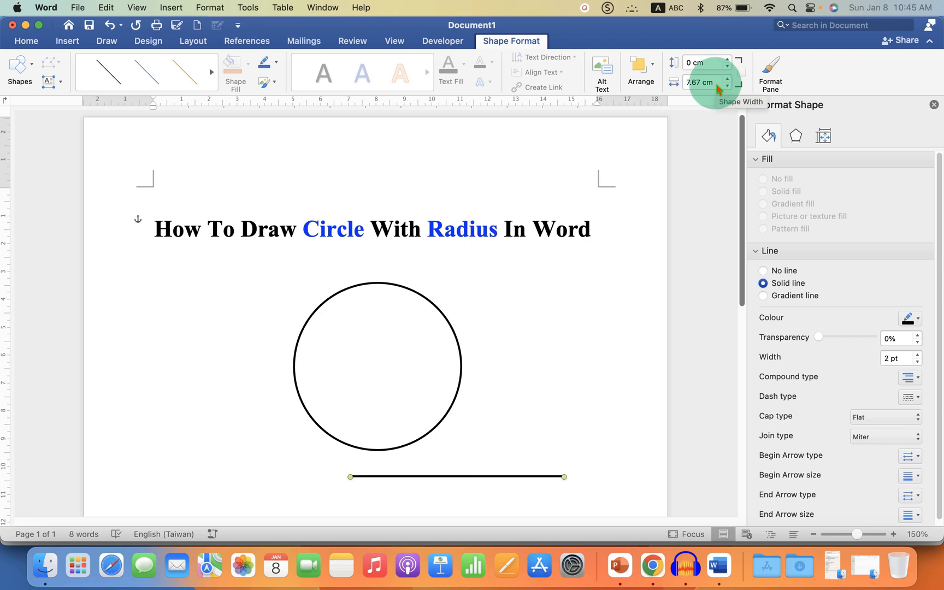
- Place the line as a horizontal radius from the circle's centre to its right edge and copy it
click(703, 82)
text(3)
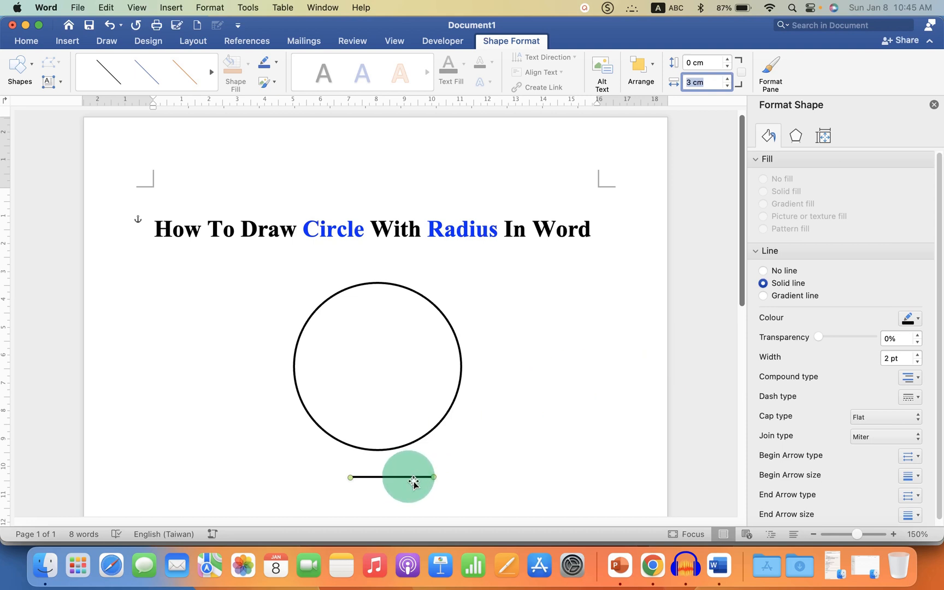
drag(412, 476, 426, 361)
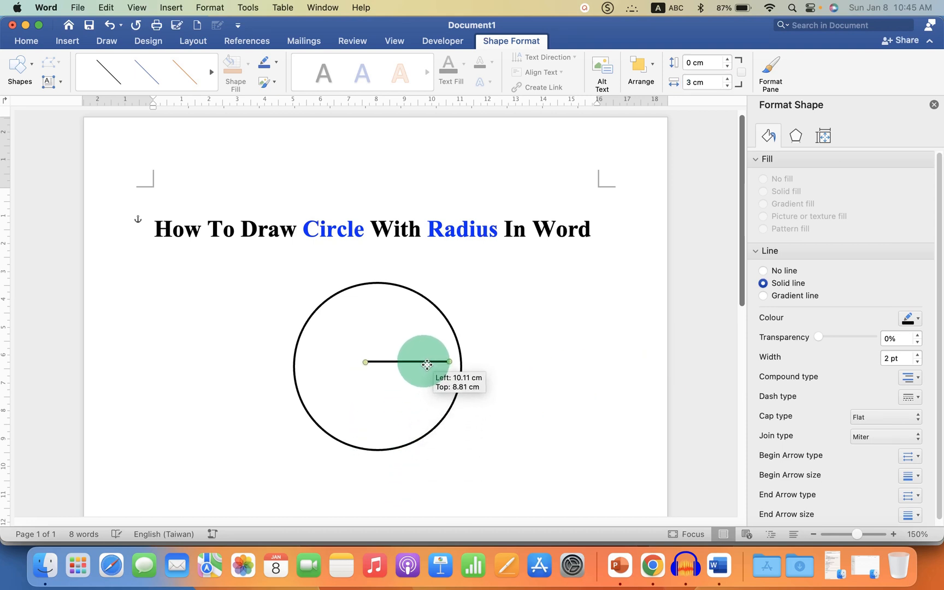
drag(427, 362, 400, 447)
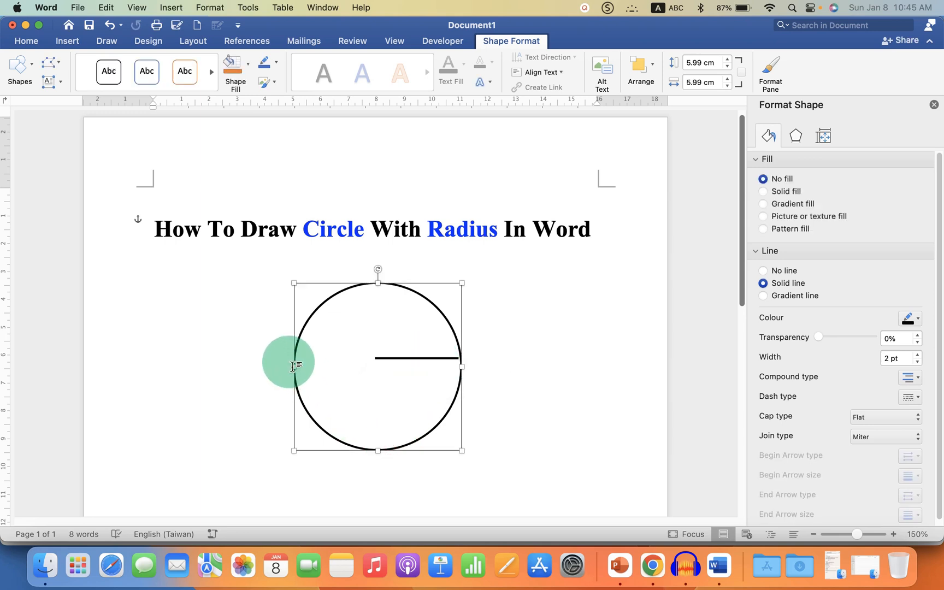
drag(291, 364, 449, 361)
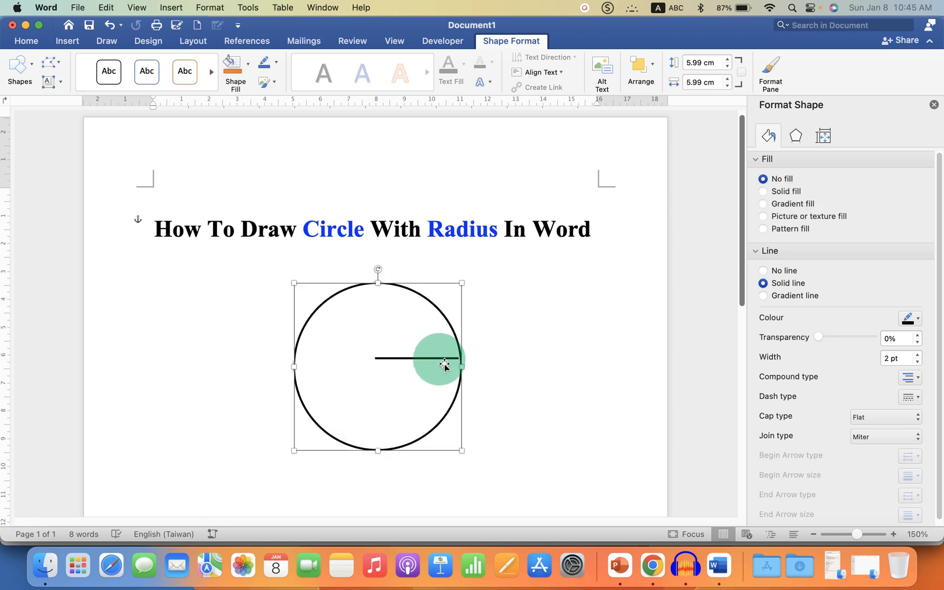
drag(440, 364, 431, 416)
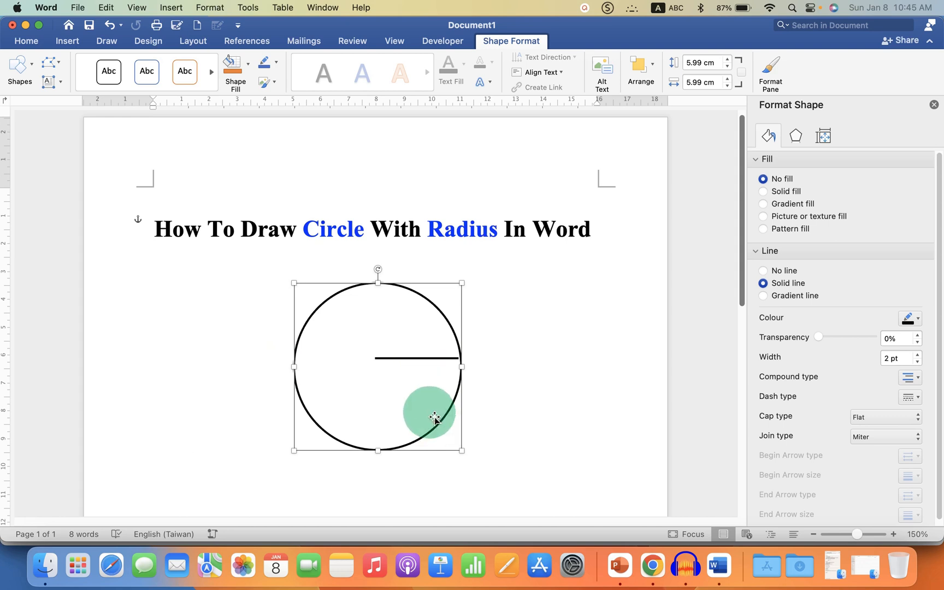
drag(434, 418, 430, 408)
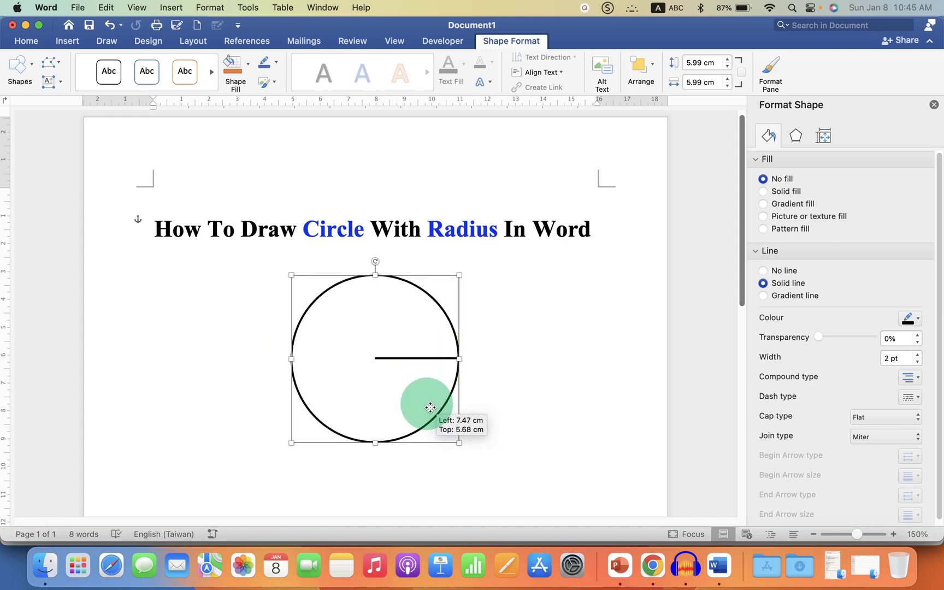
drag(430, 406, 404, 361)
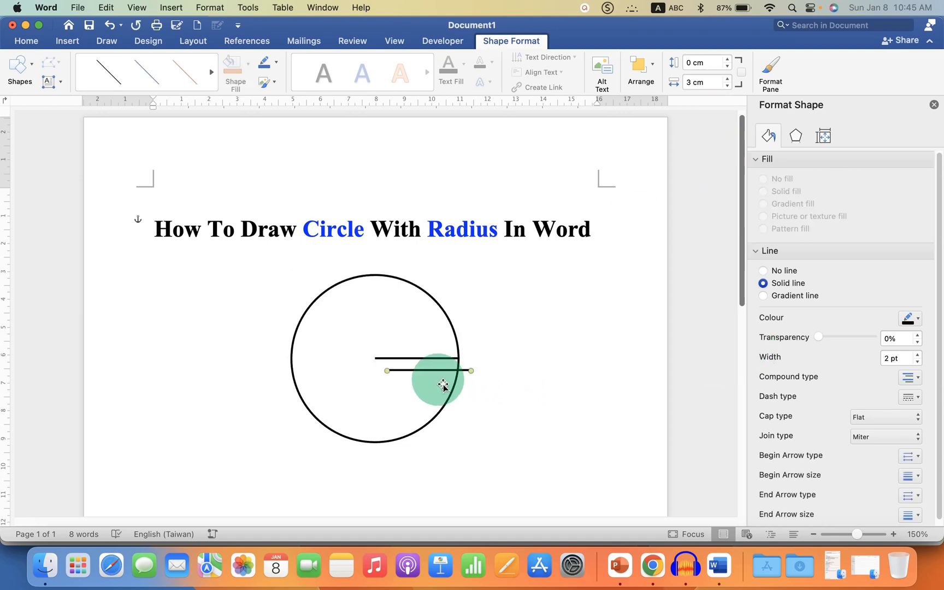
- Set the copied line to 0 cm wide and 3 cm tall, forming a vertical radius
click(702, 82)
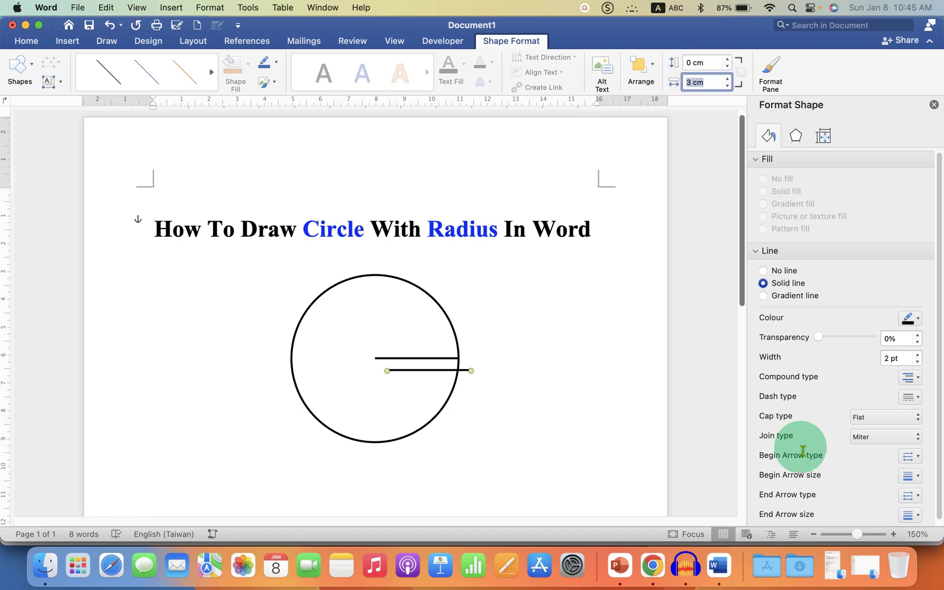
text(0 cm)
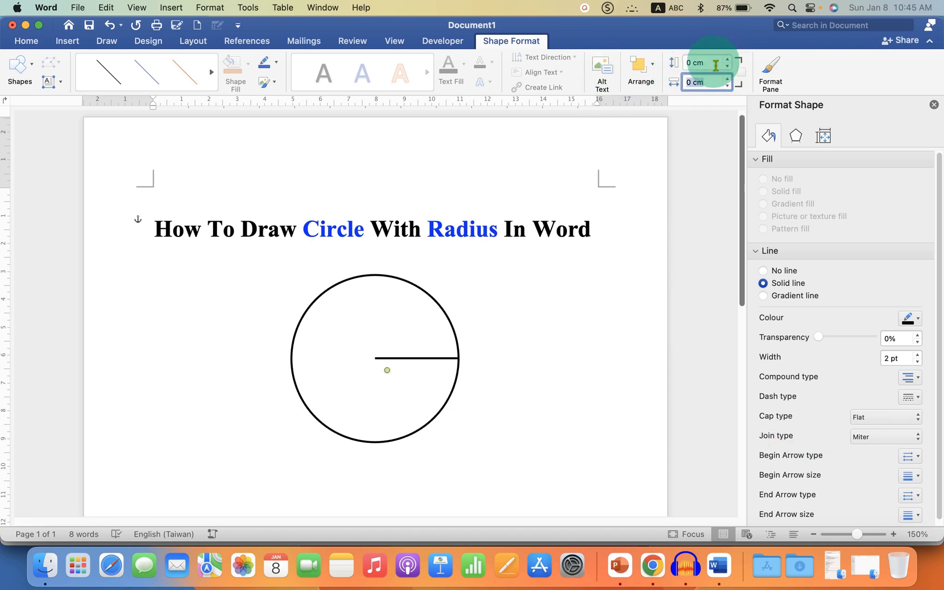
text(3 cm)
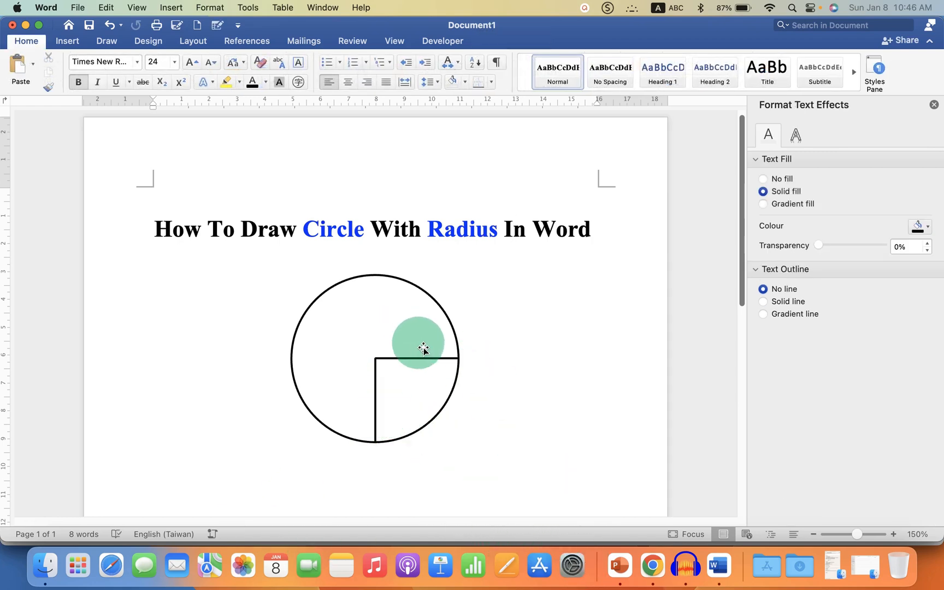
- Insert a text box reading 'Radius = 3 cm' and place it in the circle's lower-right quarter
drag(422, 343, 420, 364)
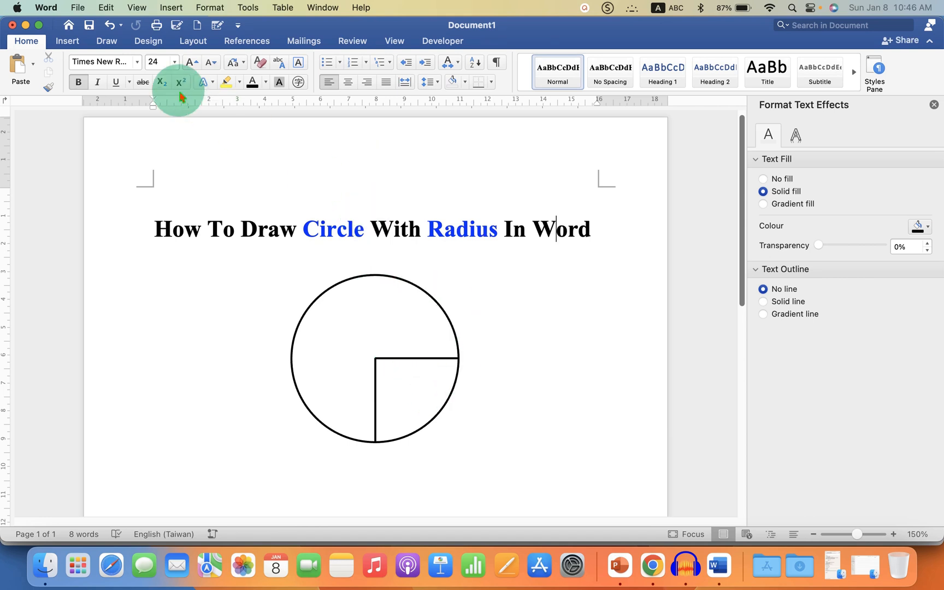
click(67, 41)
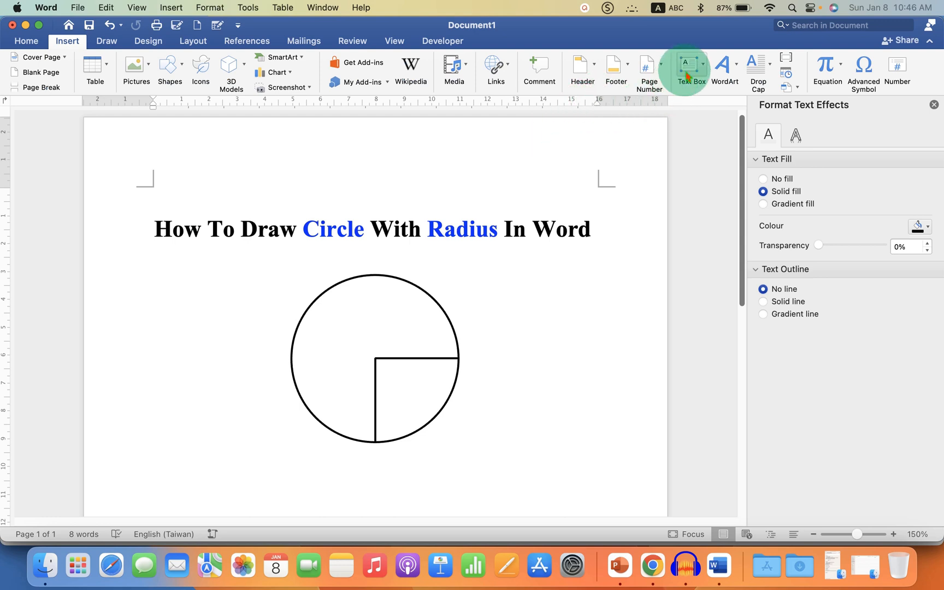
click(686, 63)
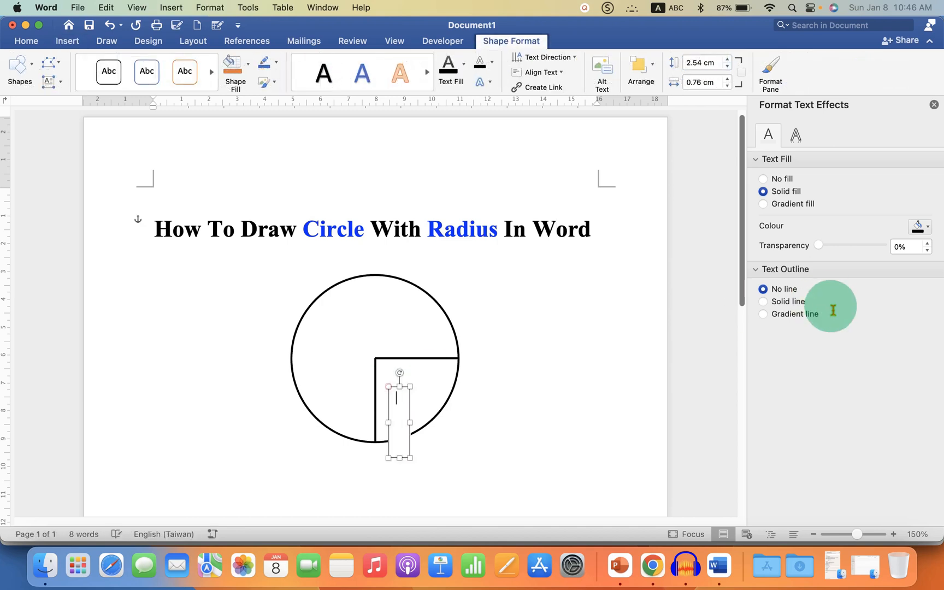
text(R)
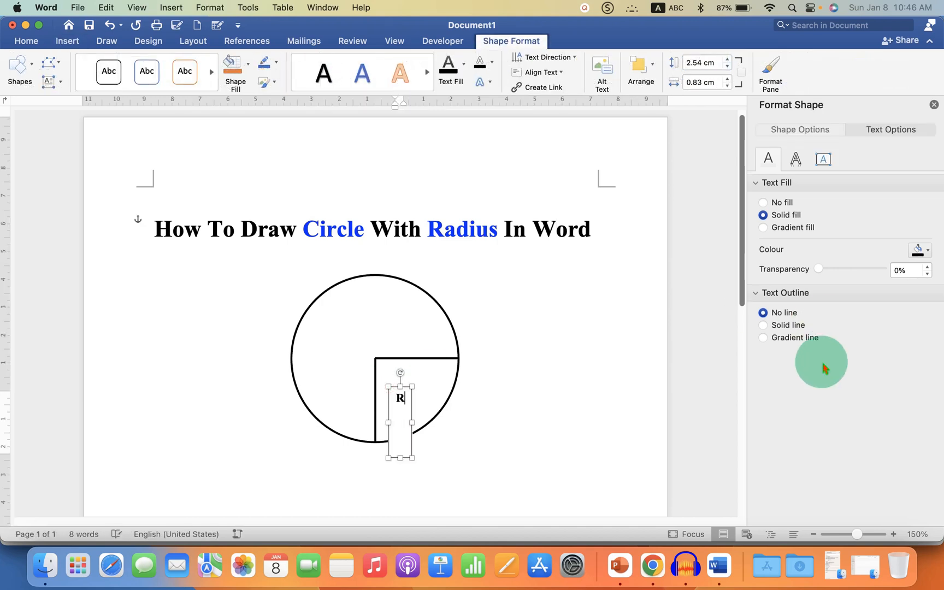
text(adius = 3 cm)
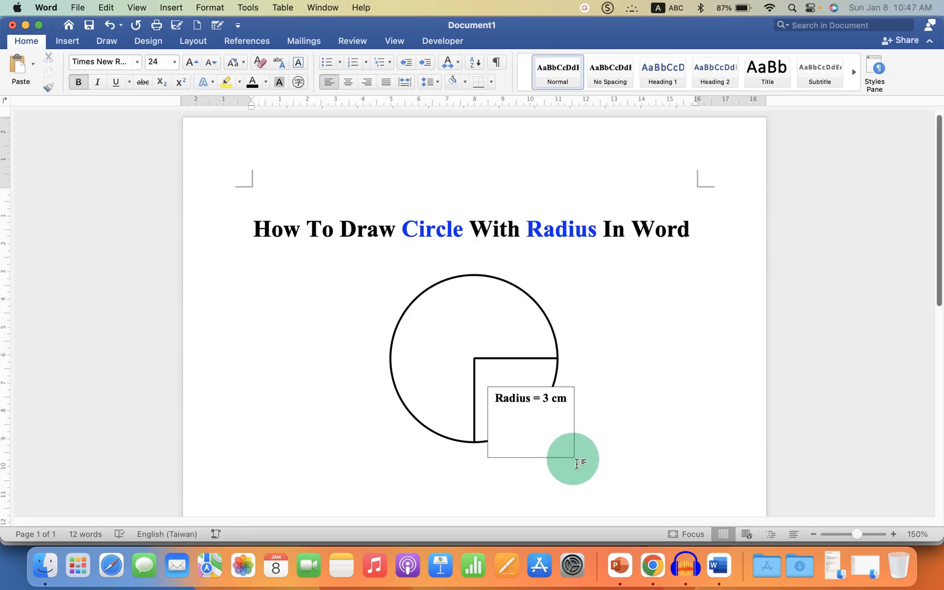
drag(573, 462, 557, 412)
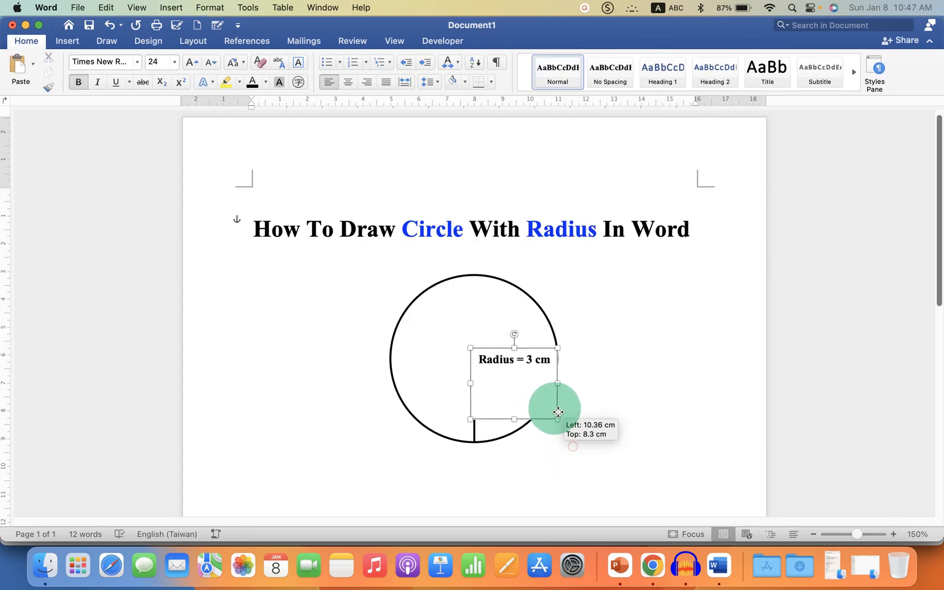
drag(557, 411, 568, 428)
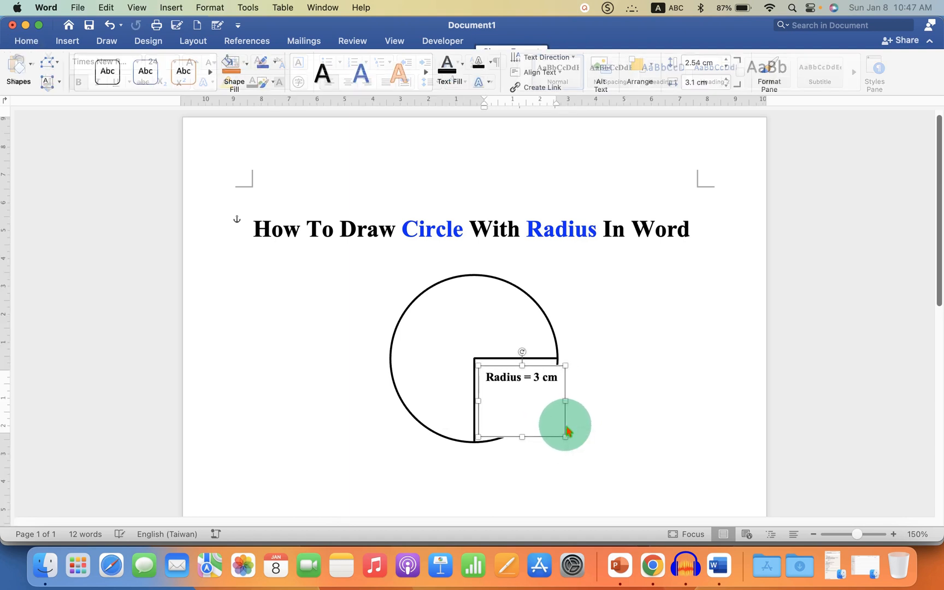
- Give the label's text box no fill and no outline in Format Shape
right_click(567, 430)
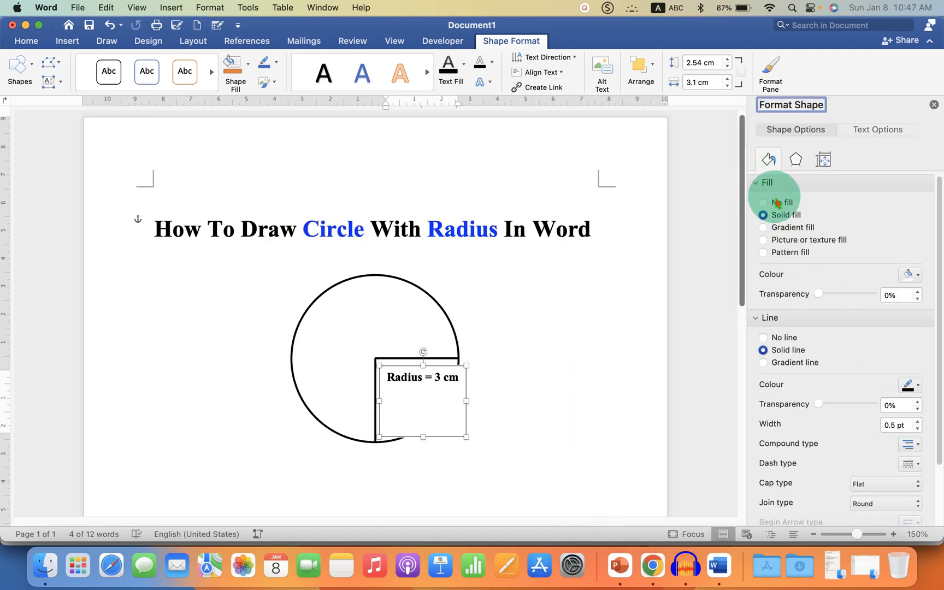
click(764, 203)
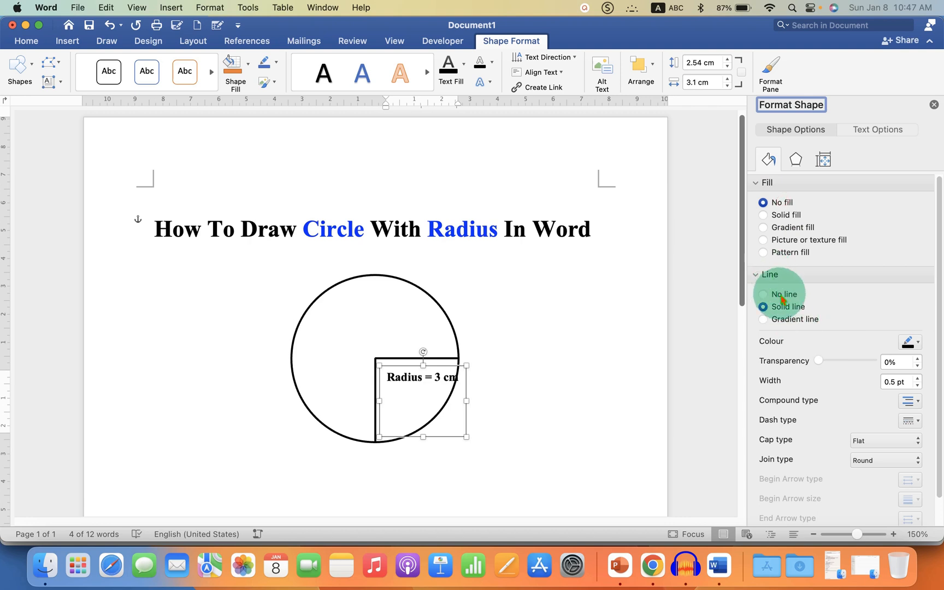
click(763, 294)
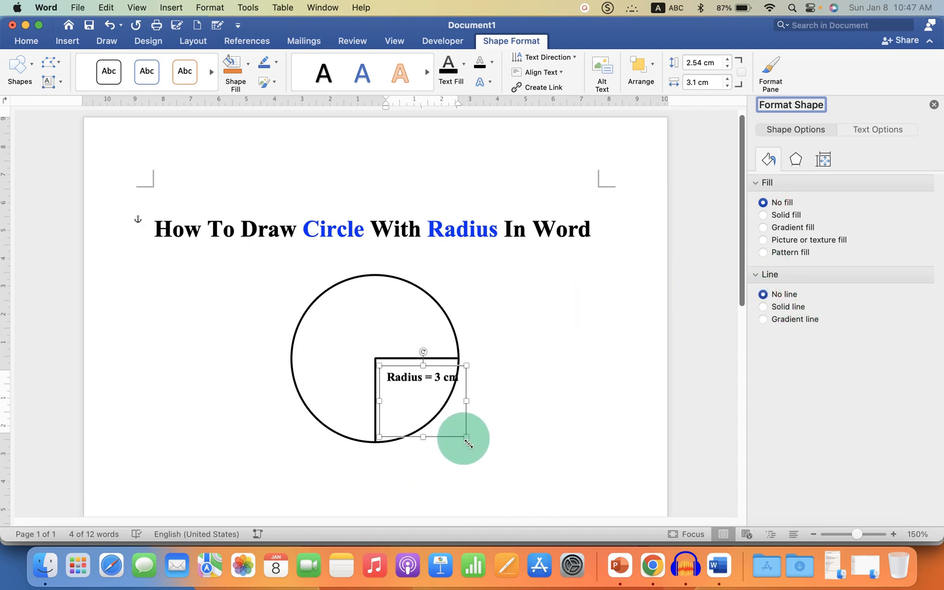
- Shrink the label box and move it above the horizontal radius beside the radius lines
drag(466, 438, 427, 412)
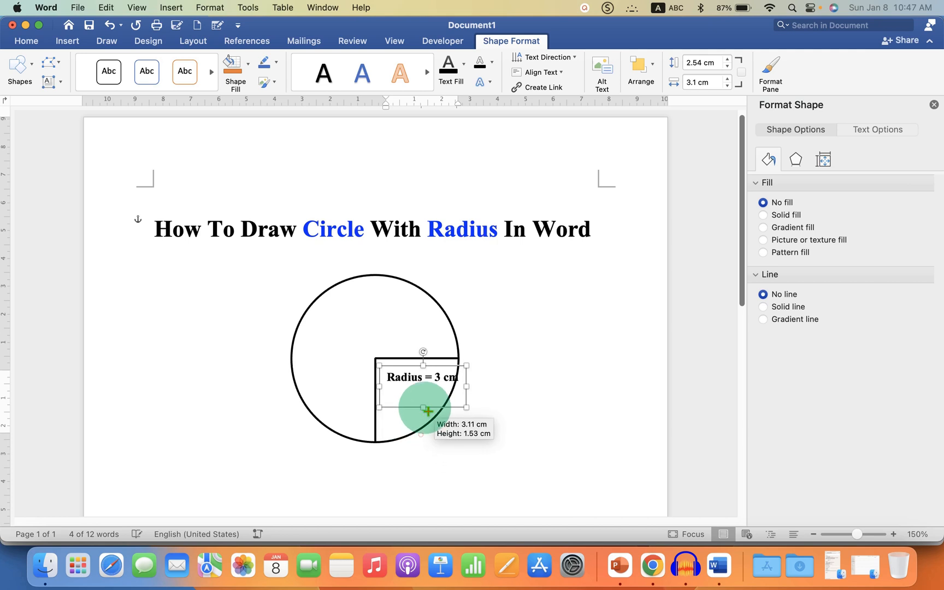
drag(429, 412, 473, 380)
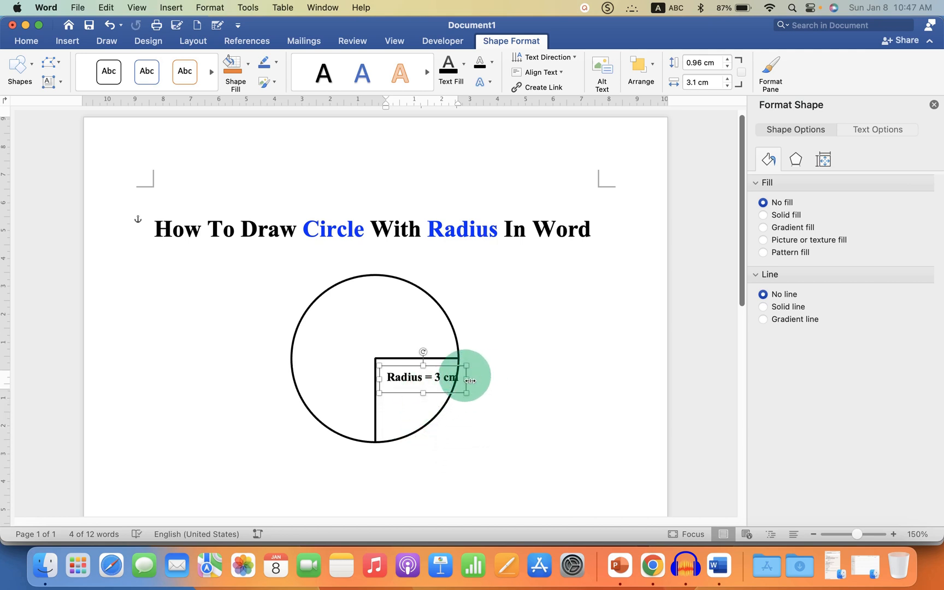
drag(462, 377, 439, 384)
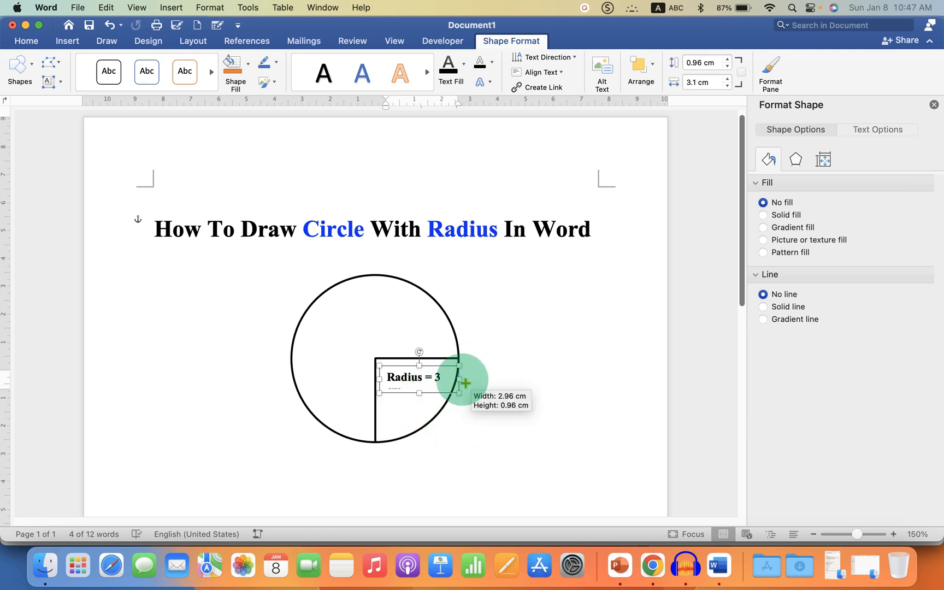
drag(465, 382, 432, 406)
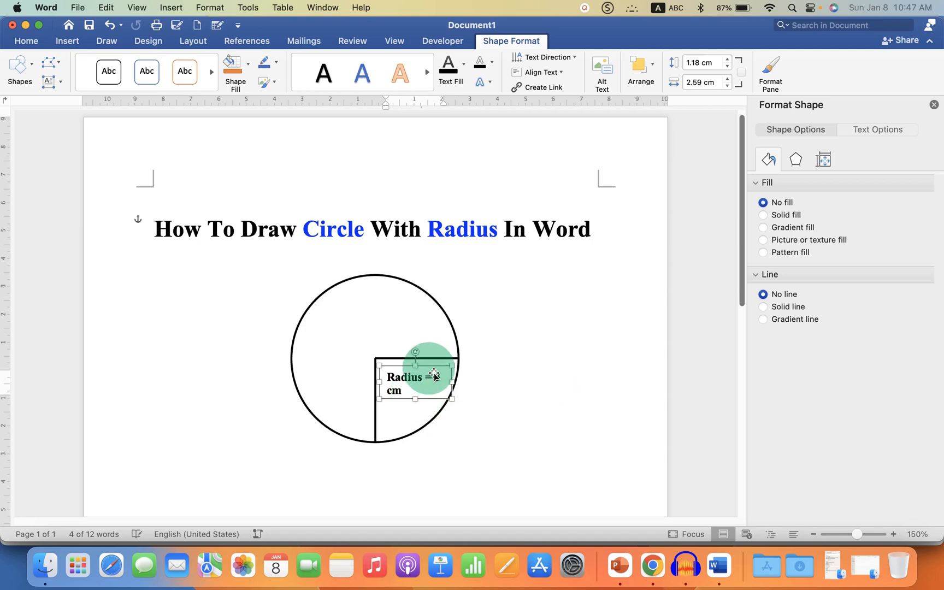
drag(422, 376, 410, 319)
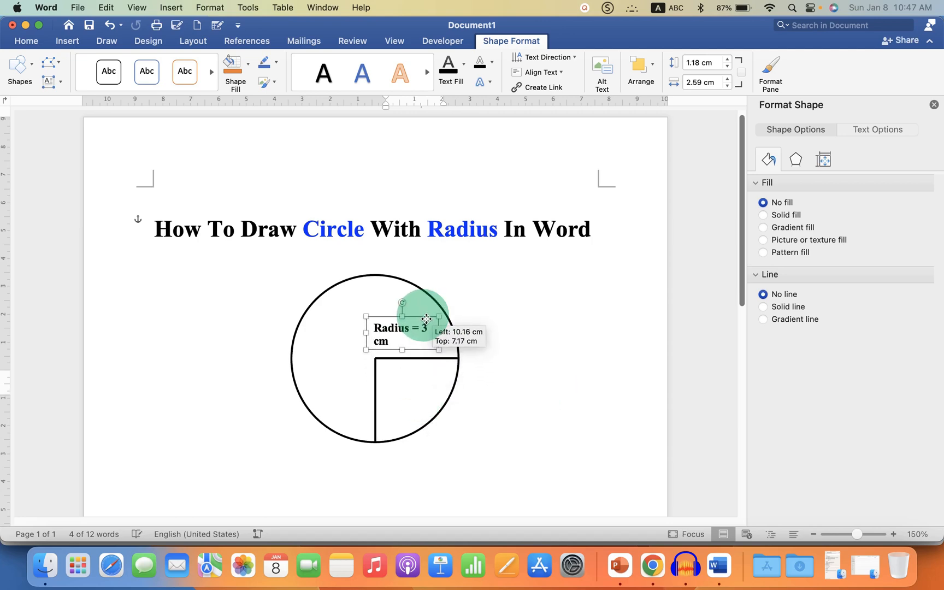
drag(410, 334, 418, 339)
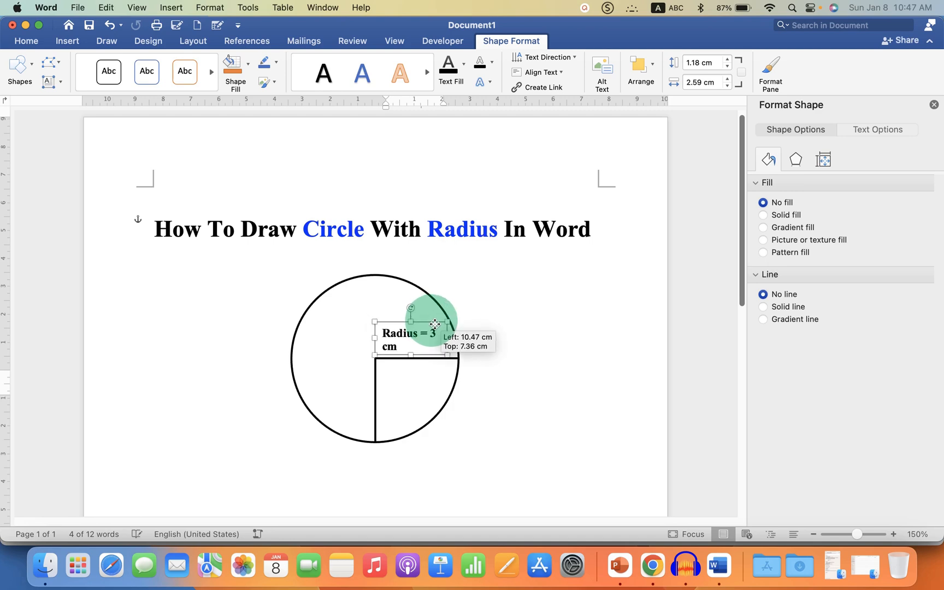
drag(434, 324, 376, 329)
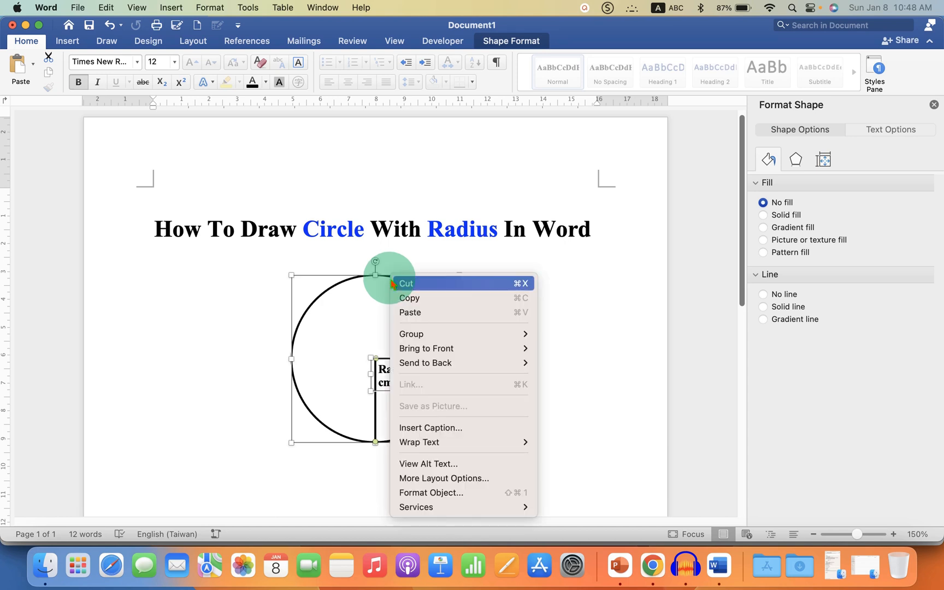
mouse_move(482, 335)
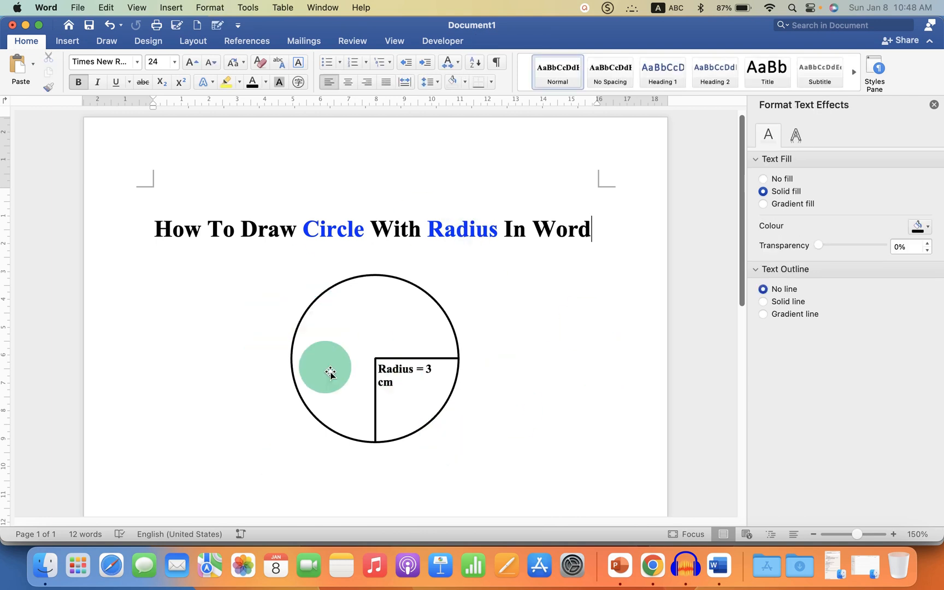
- Drag the grouped circle, radius lines and label to a new position on the page
click(327, 371)
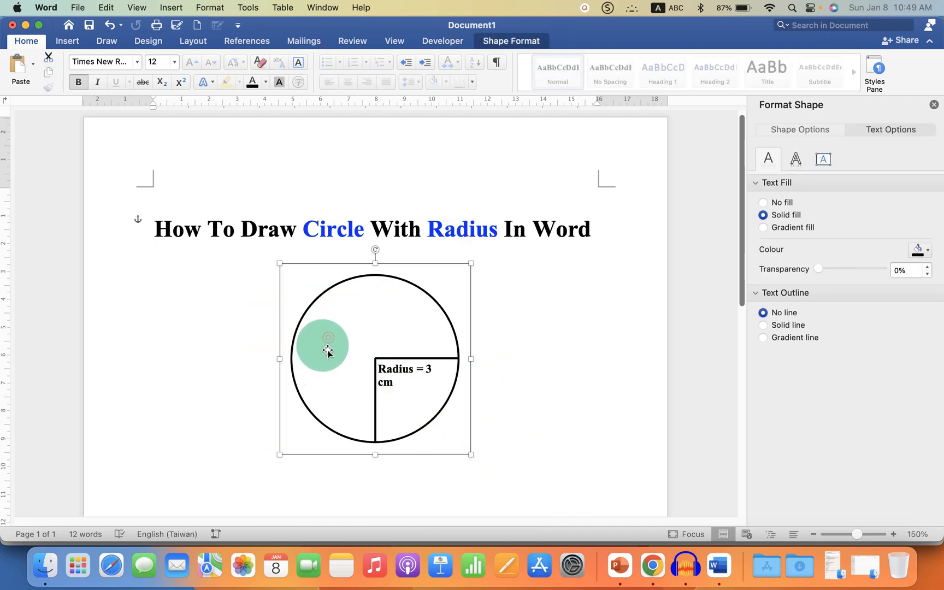
drag(328, 352, 345, 371)
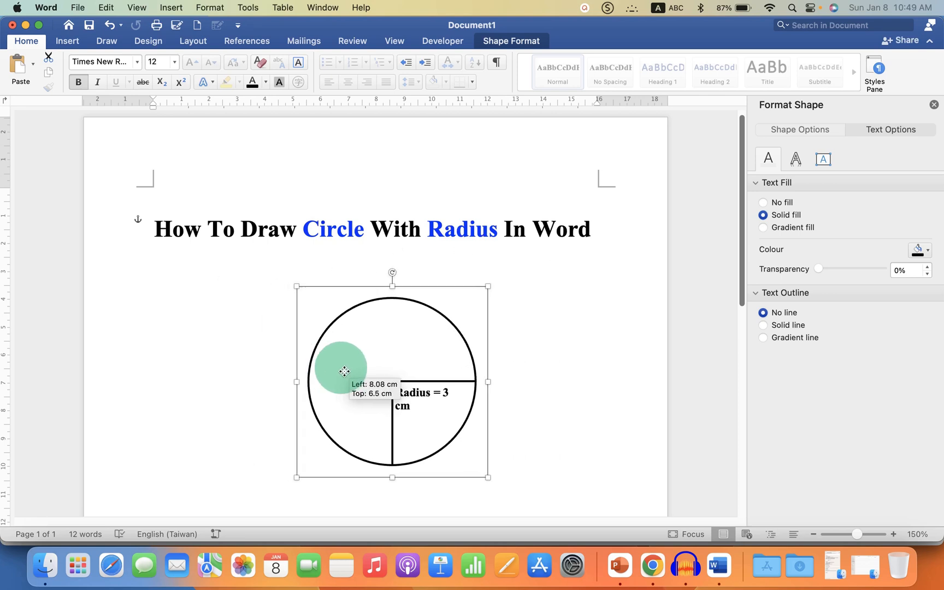
drag(344, 371, 396, 419)
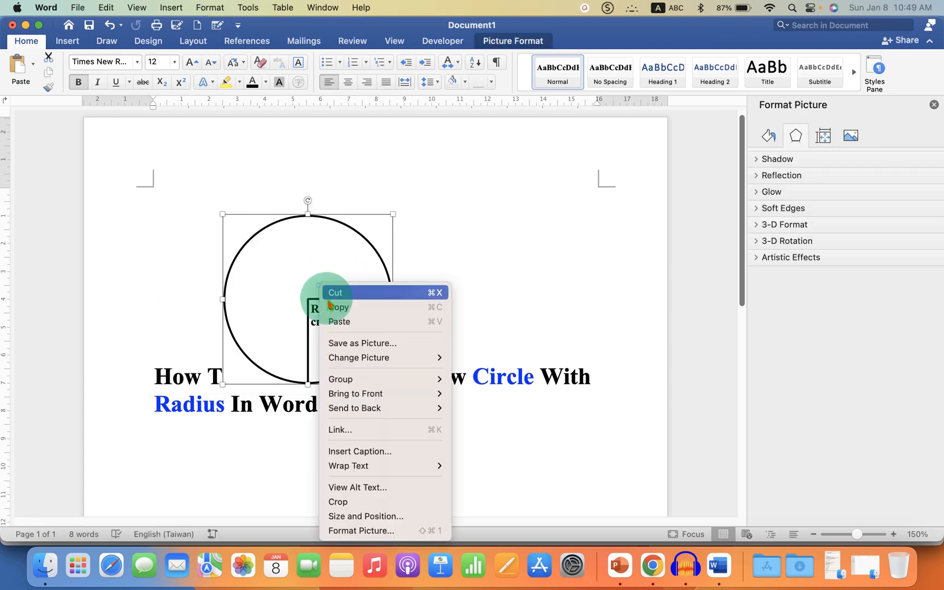
- Wrap the pasted picture In Front of Text and centre it below the title
click(349, 466)
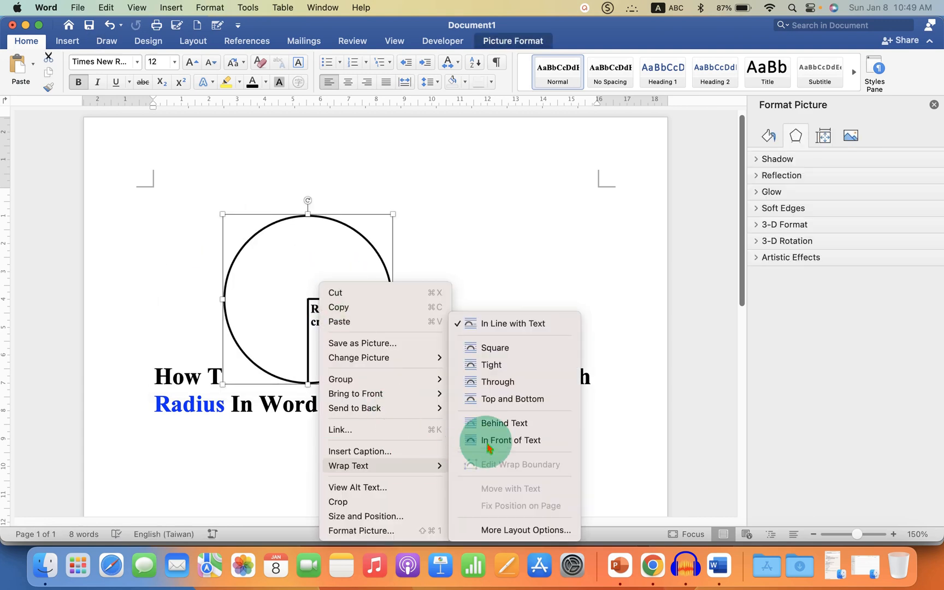
click(512, 440)
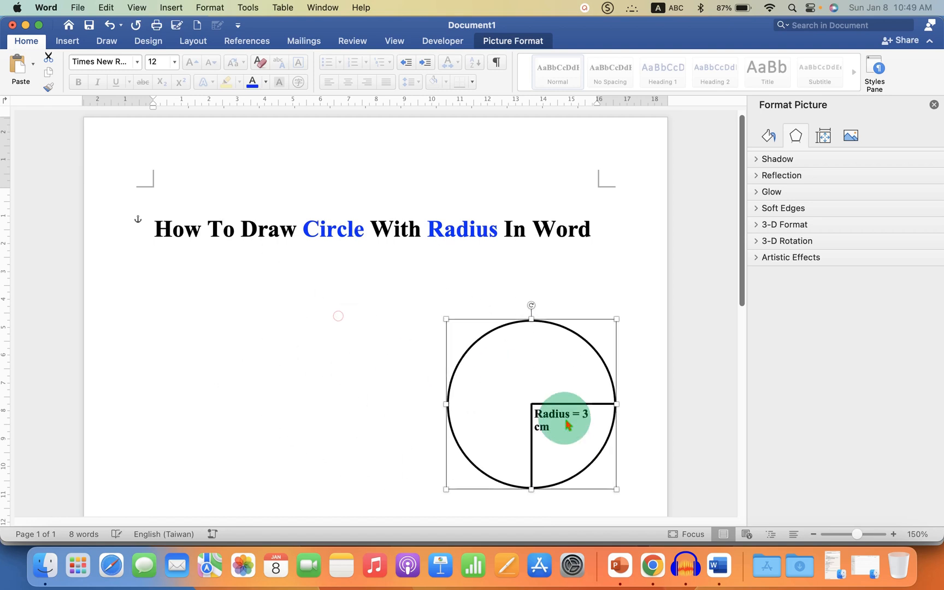
drag(566, 424, 422, 391)
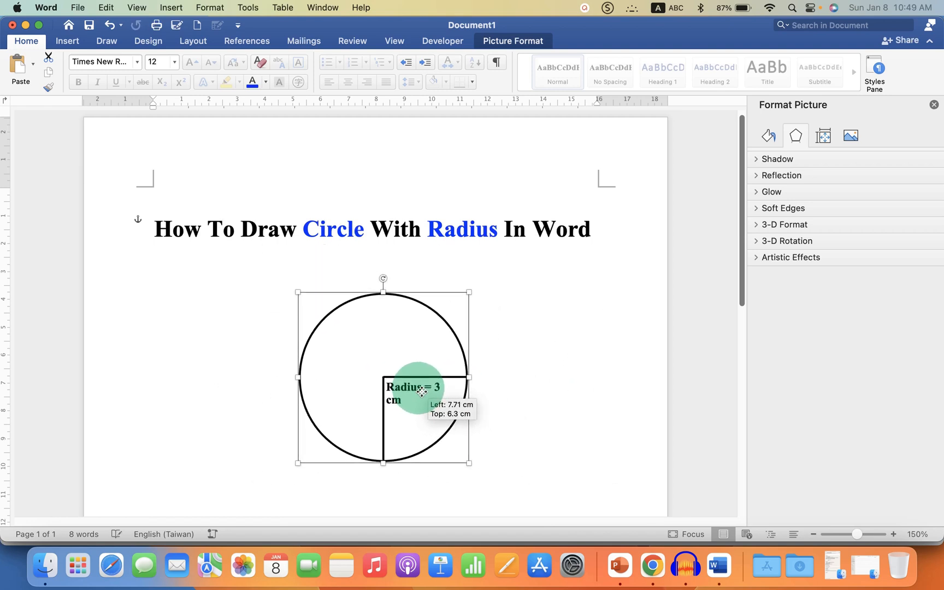